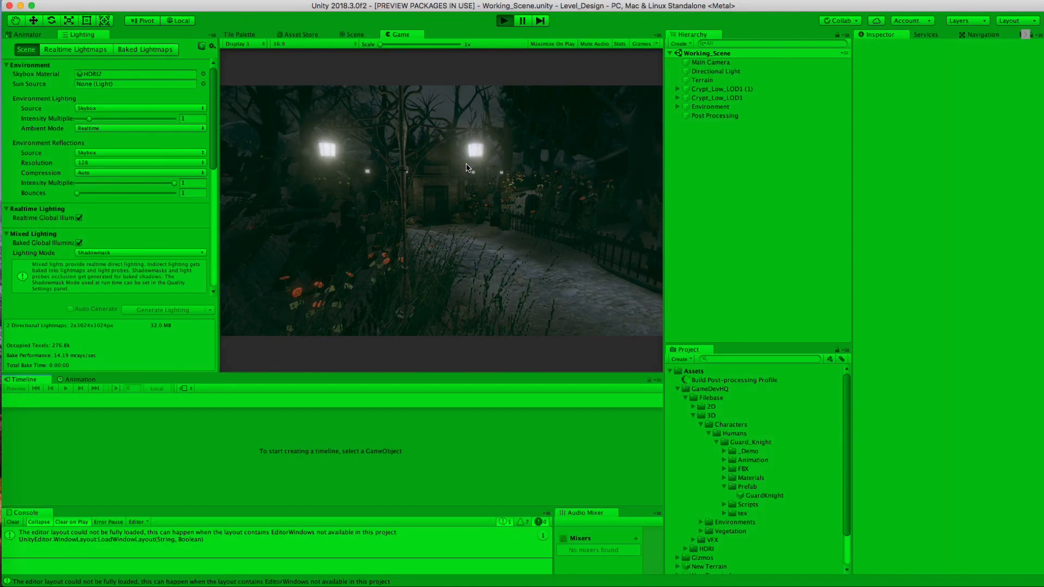
mouse_move(525, 292)
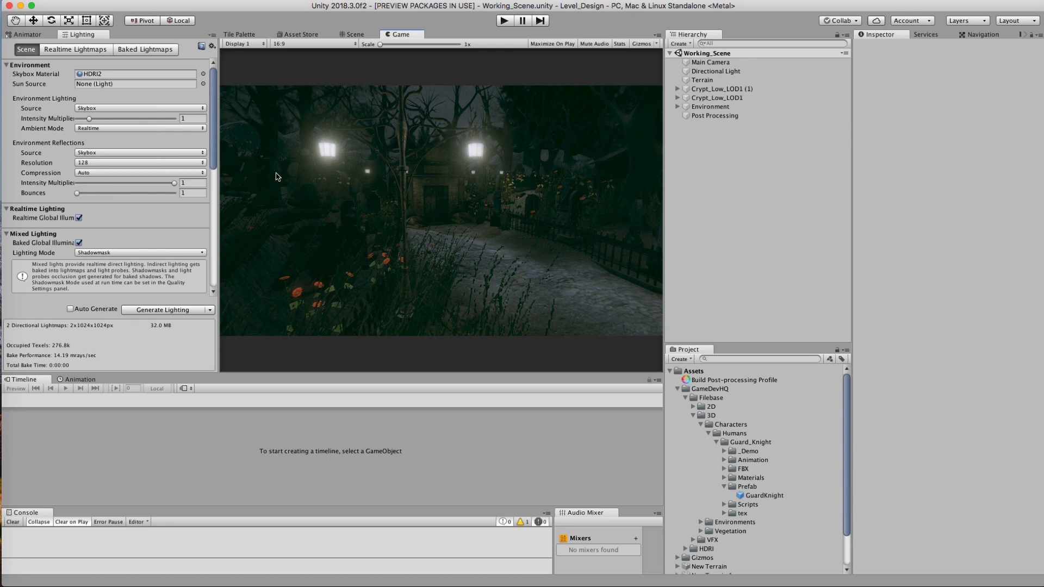
Check the Playmode tint preference, then view the running crypt scene in the Scene view.
left_click(13, 4)
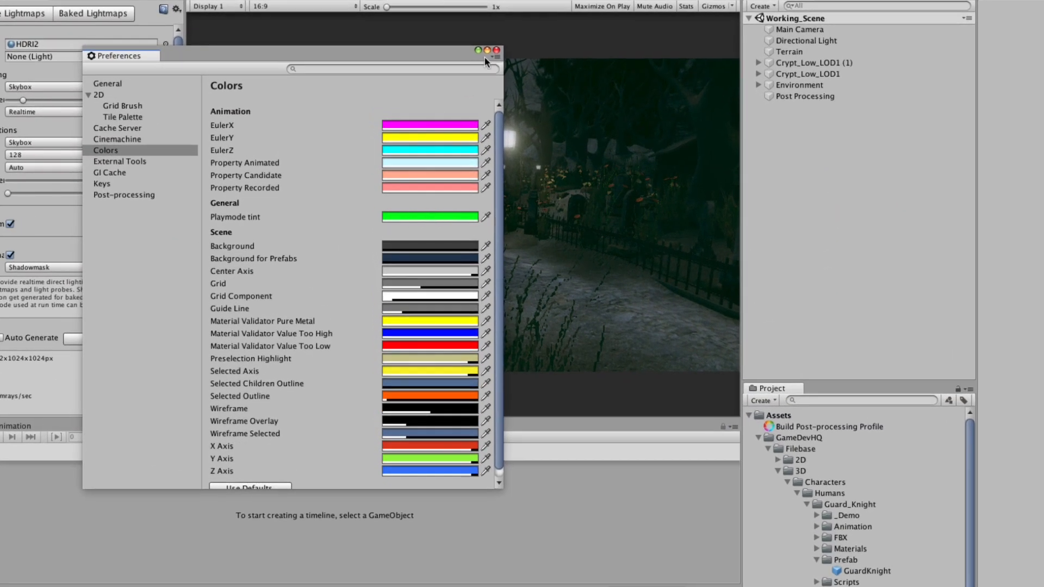
left_click(477, 50)
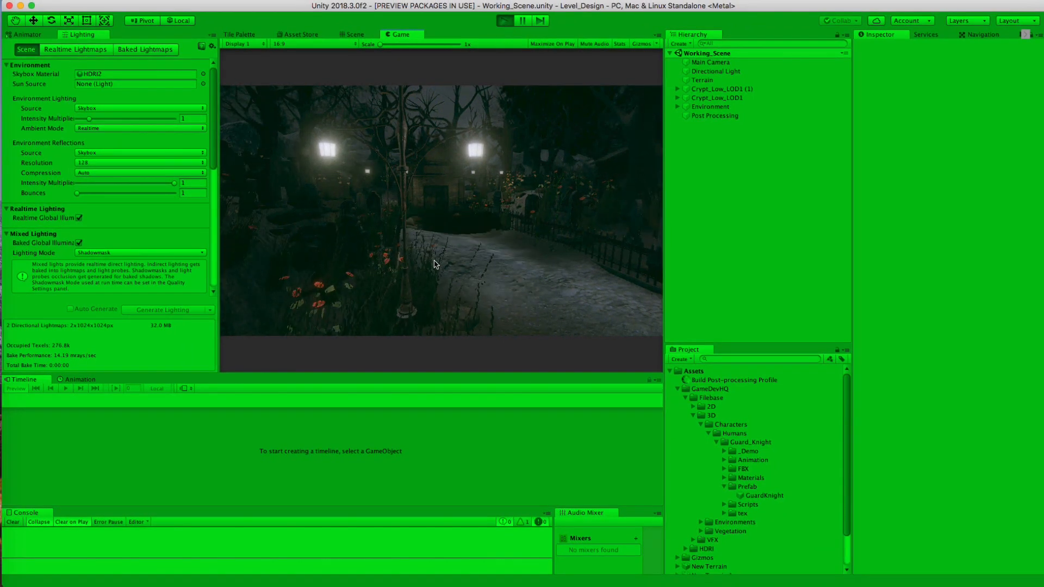
left_click(353, 34)
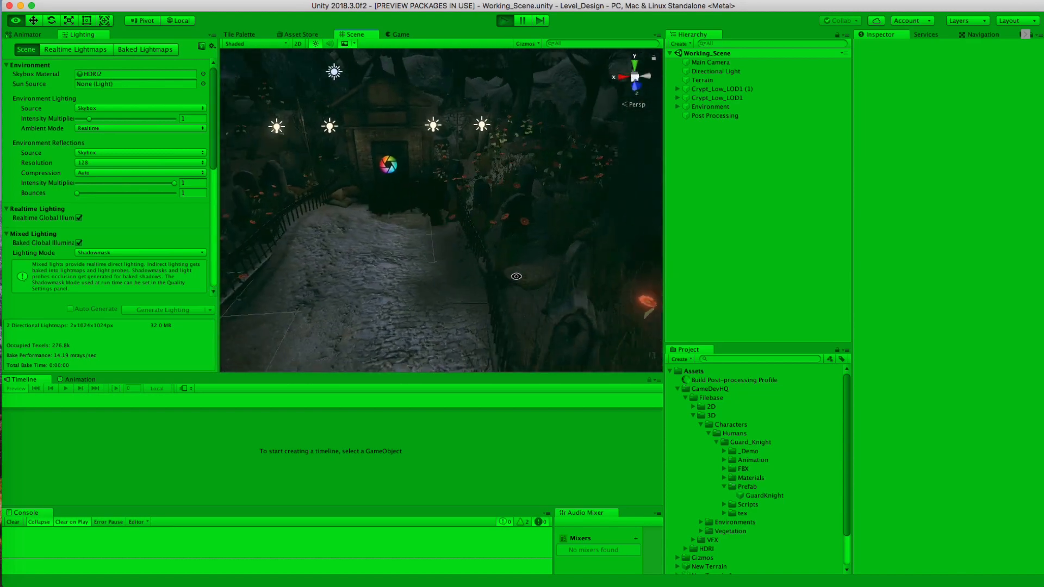
Stop Play and lower terrain grass wind speed, size and bending to about 0.47, 0.18, 0.1.
left_click(702, 80)
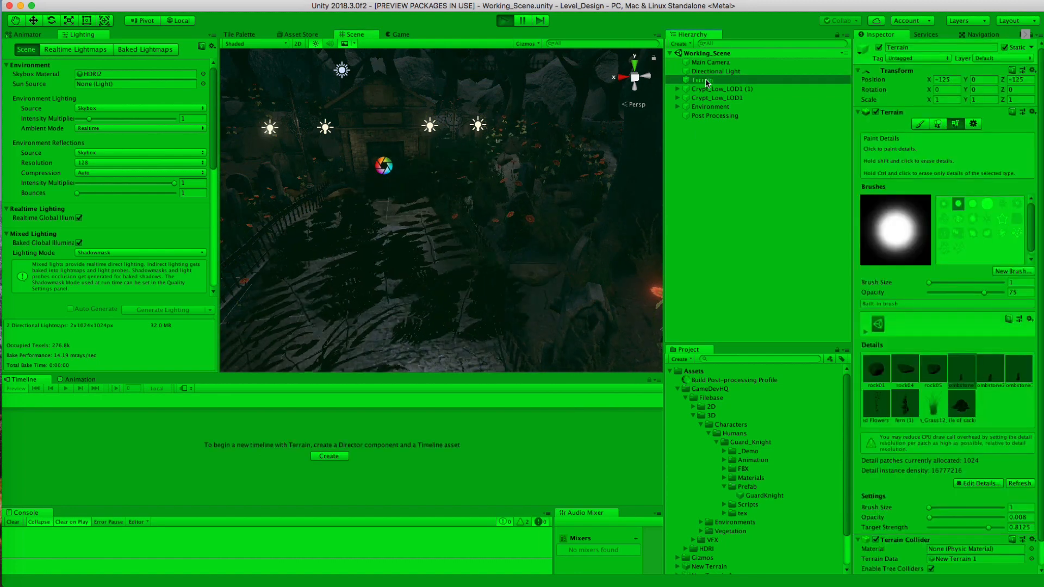
left_click(399, 34)
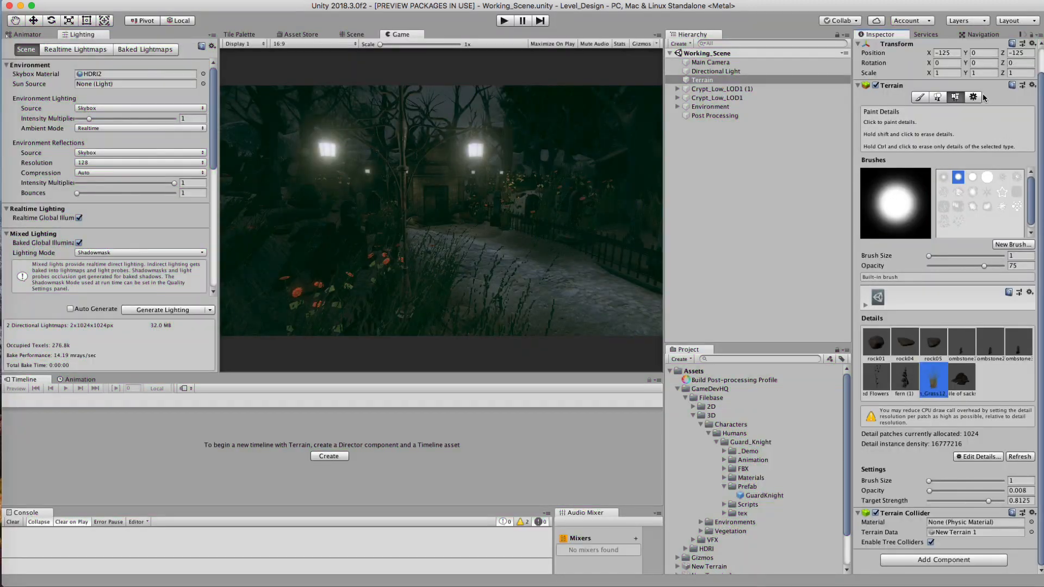
left_click(973, 97)
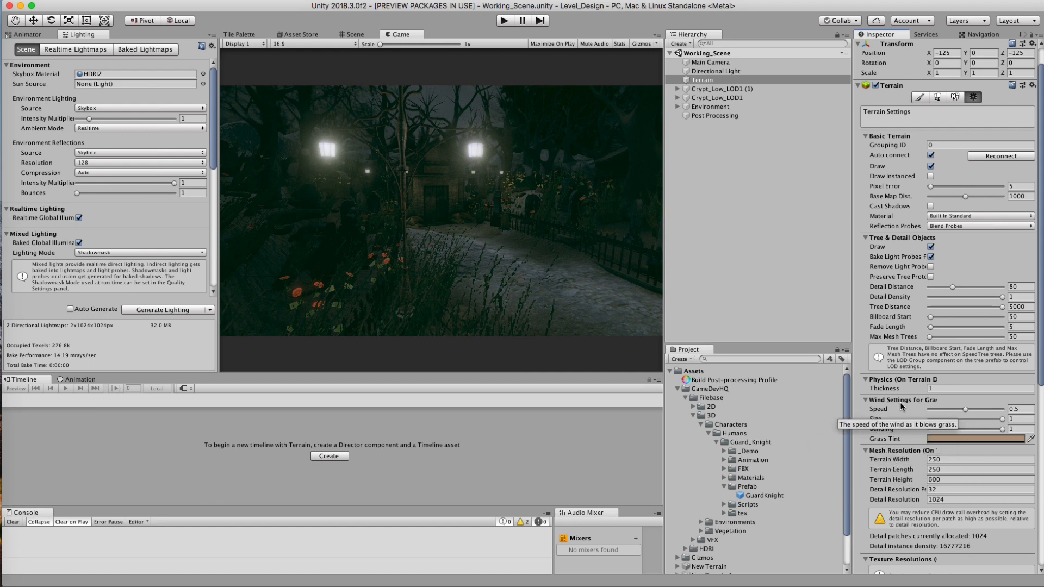
mouse_move(857, 400)
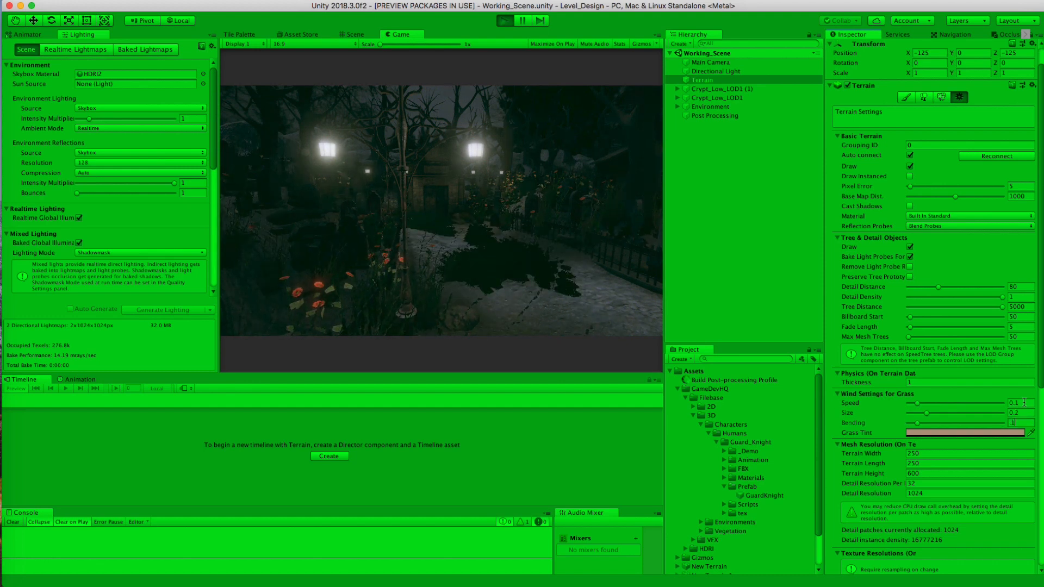
left_click(354, 34)
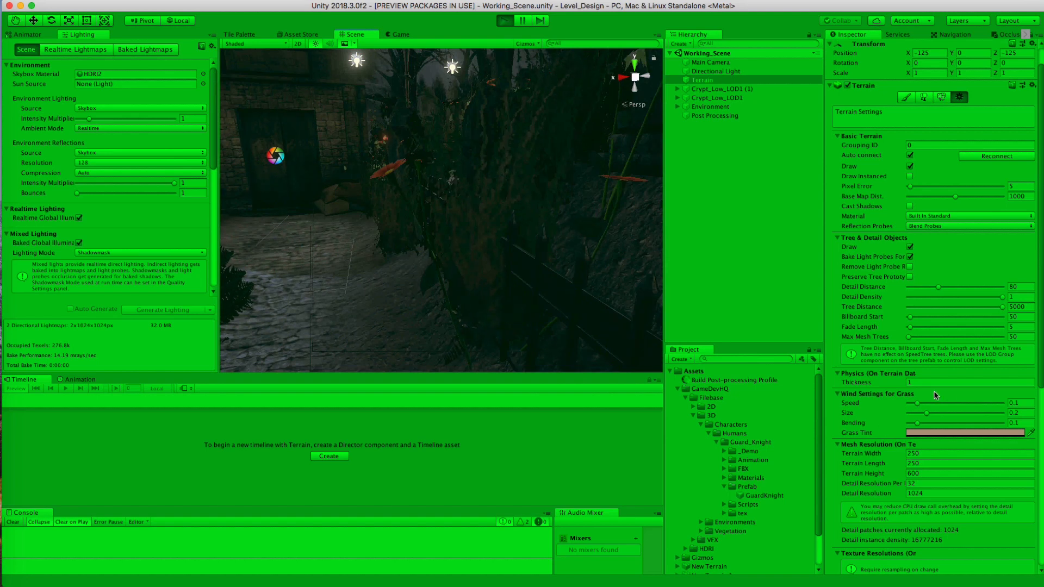
left_click_drag(935, 413, 952, 413)
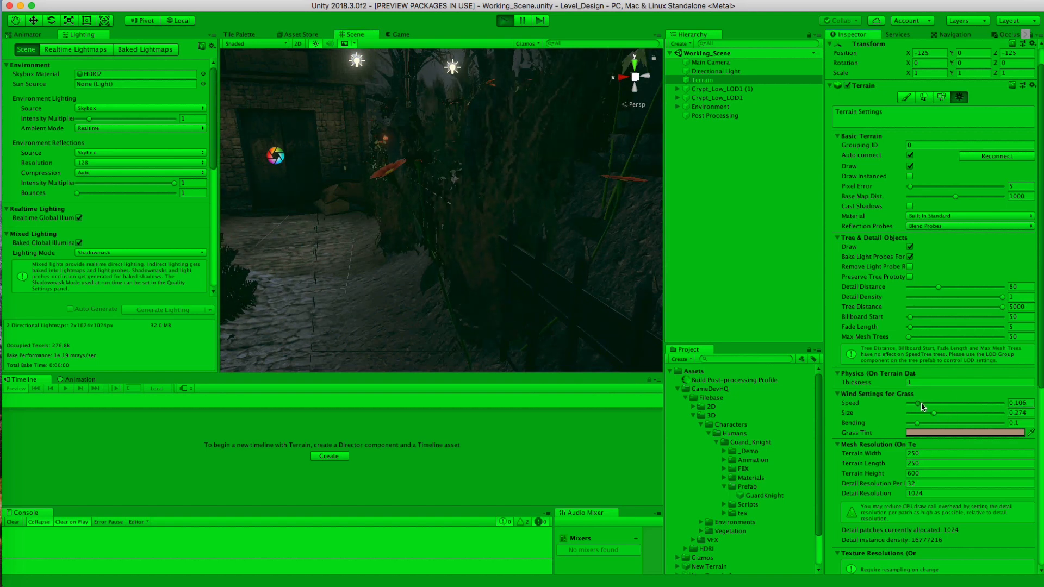
left_click_drag(917, 403, 964, 403)
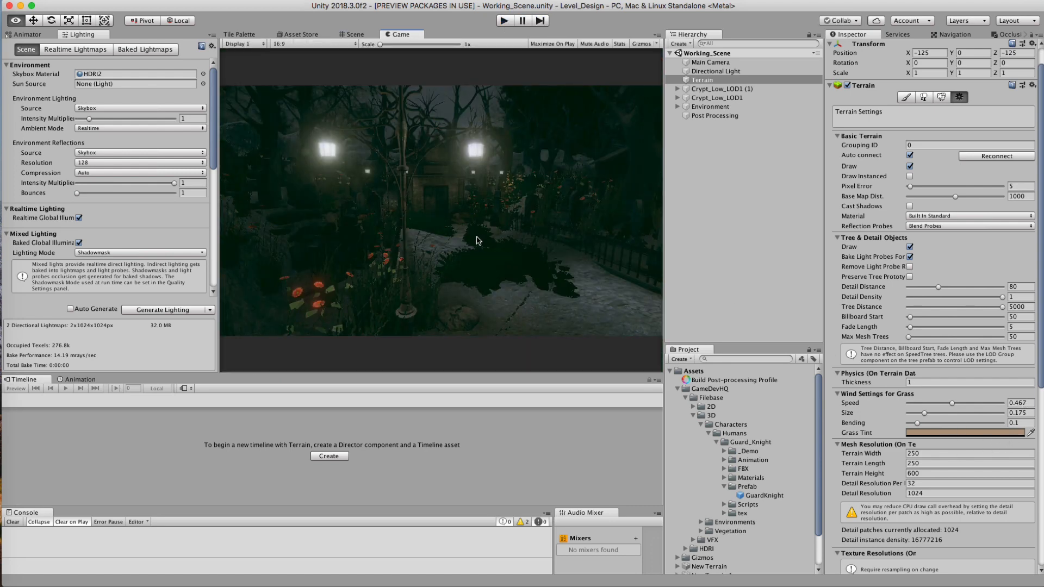
left_click(353, 34)
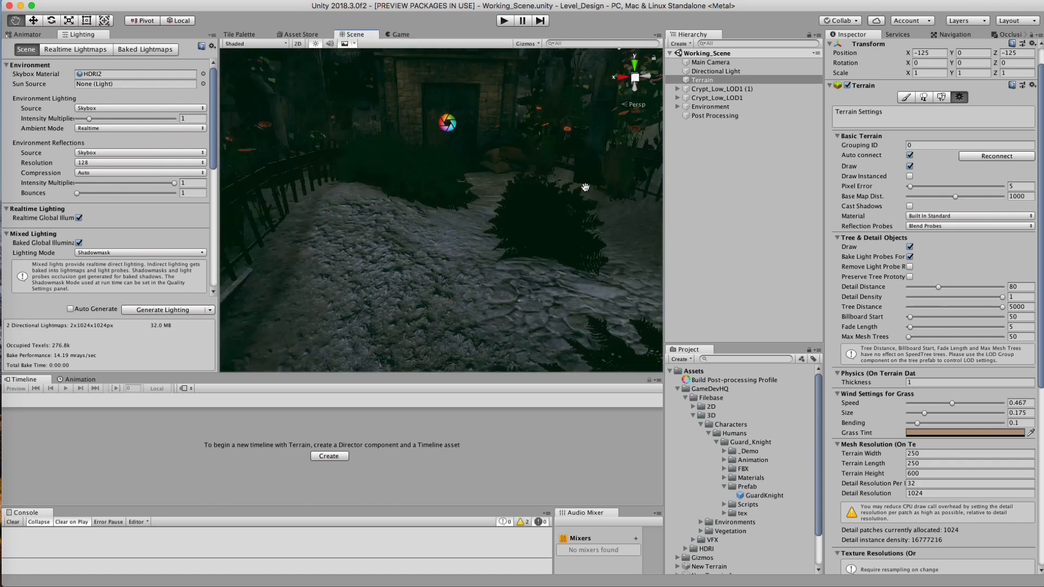
left_click_drag(585, 187, 510, 164)
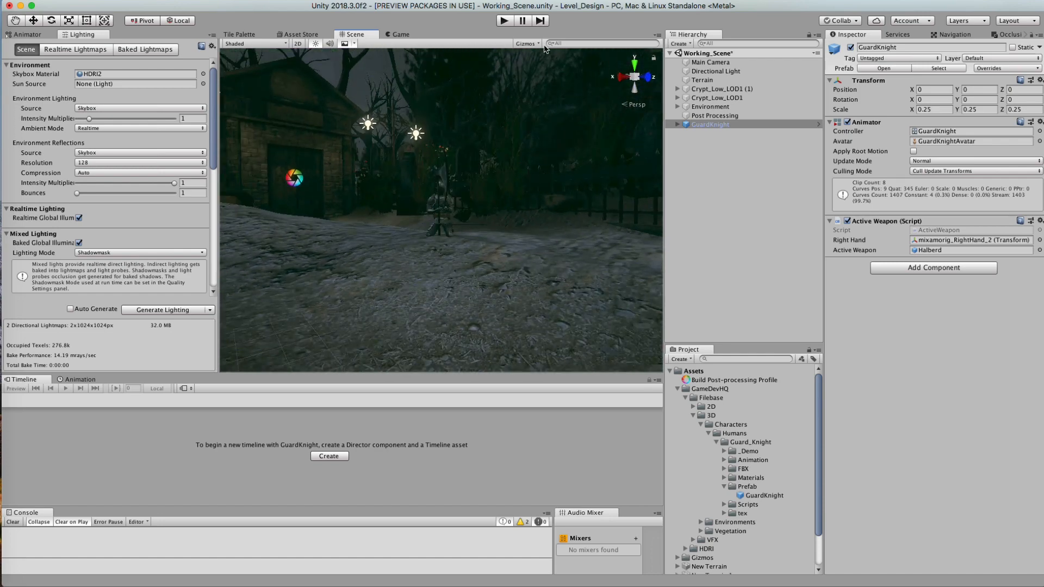
Change the gizmo icon display and move the GuardKnight along the path toward the crypt door.
left_click(525, 43)
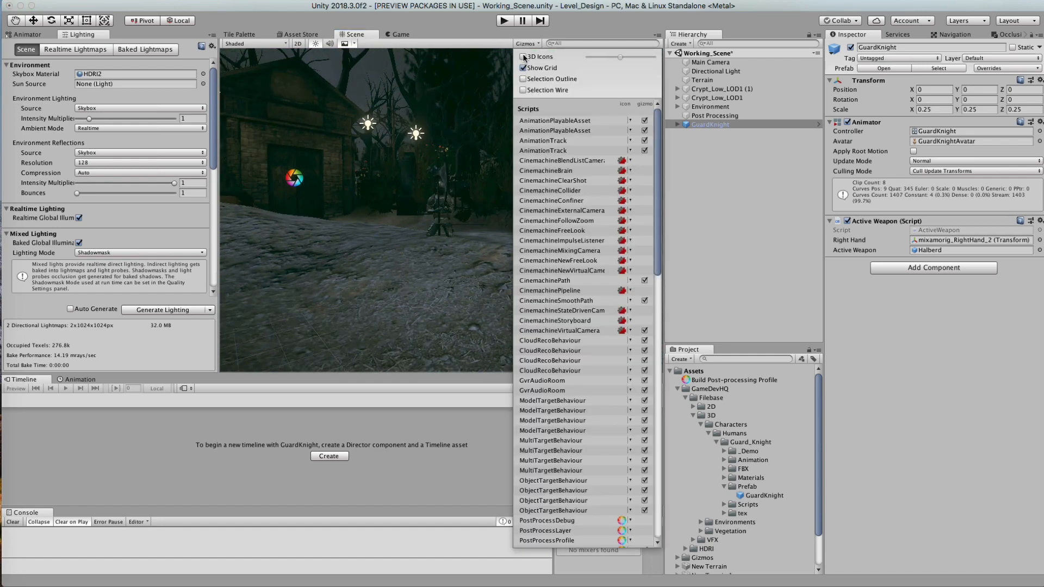
left_click(524, 79)
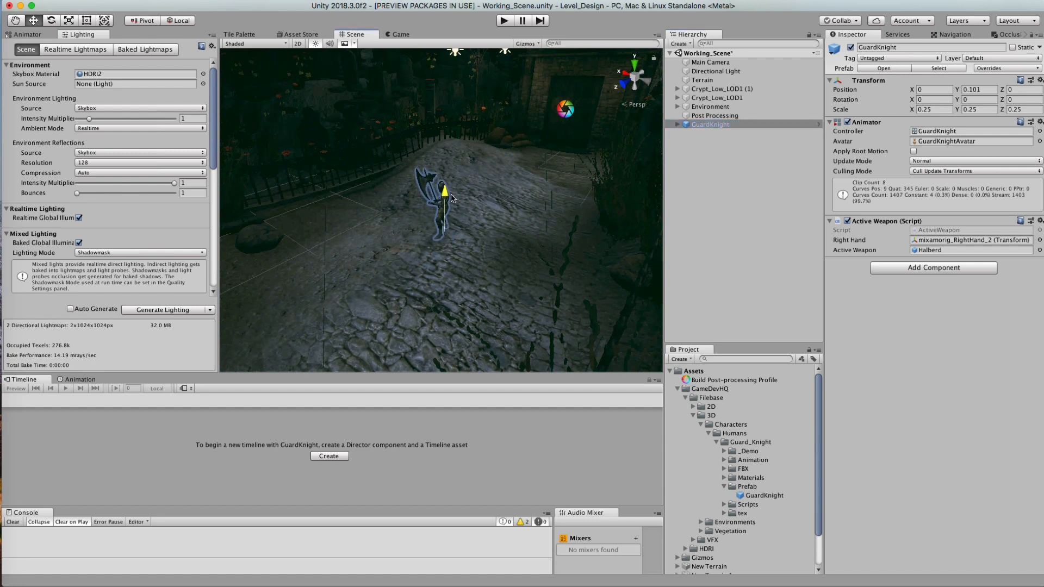
left_click_drag(444, 197, 445, 232)
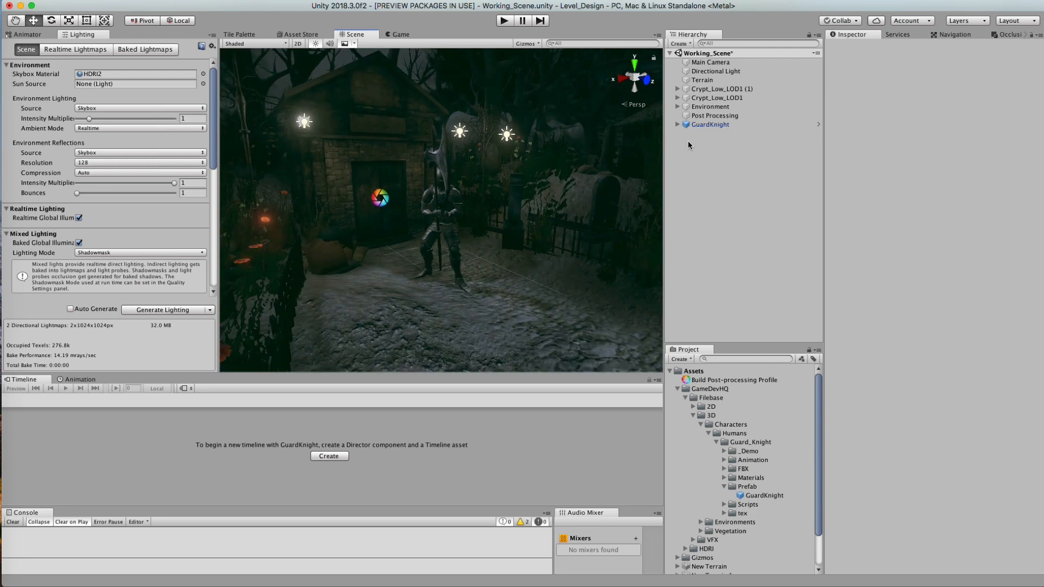
Select the GuardKnight and preview its Hit and Melee_Backhand animation clips.
left_click(710, 124)
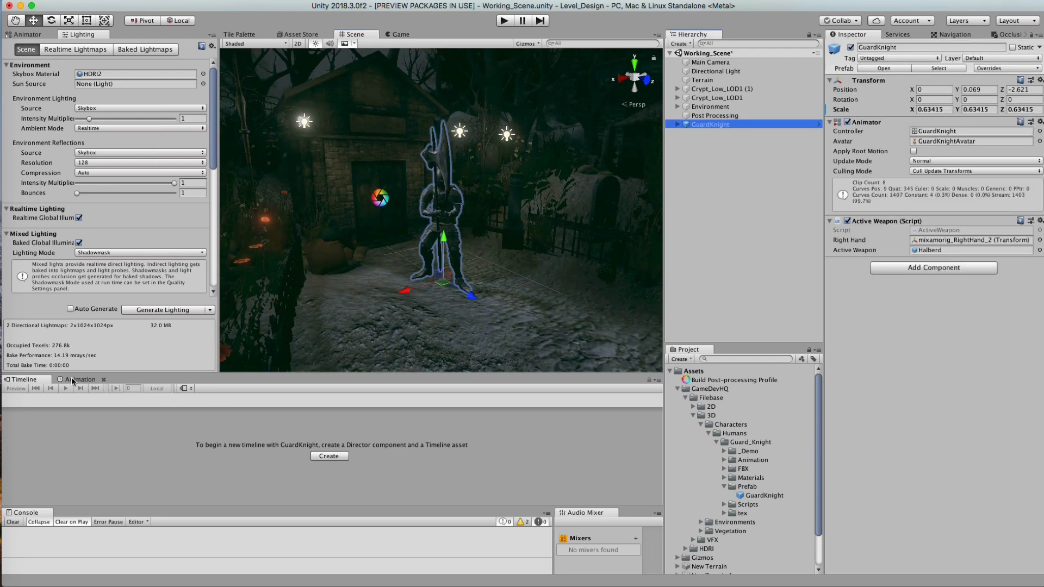
left_click(80, 379)
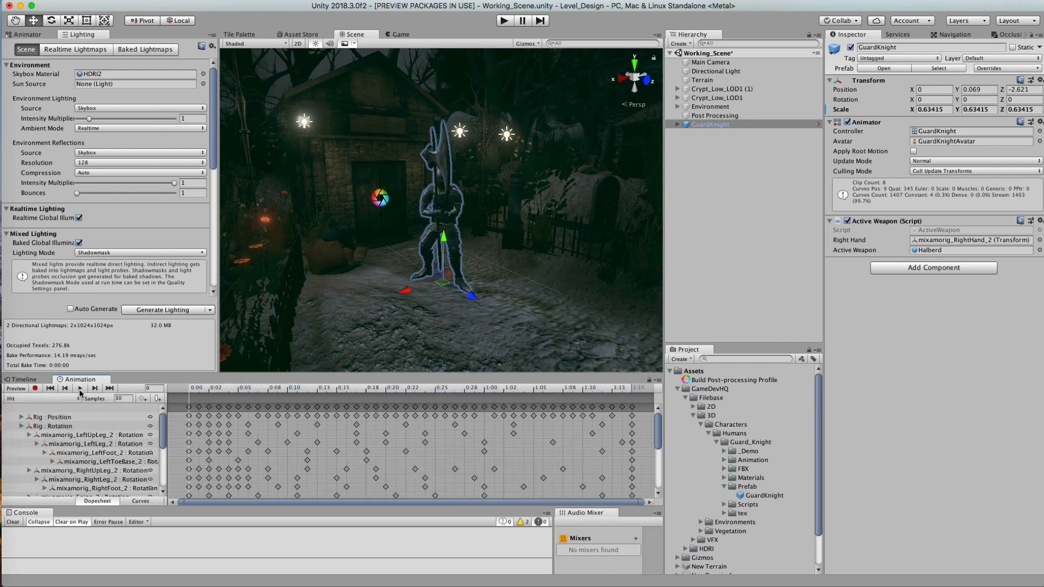
left_click(80, 388)
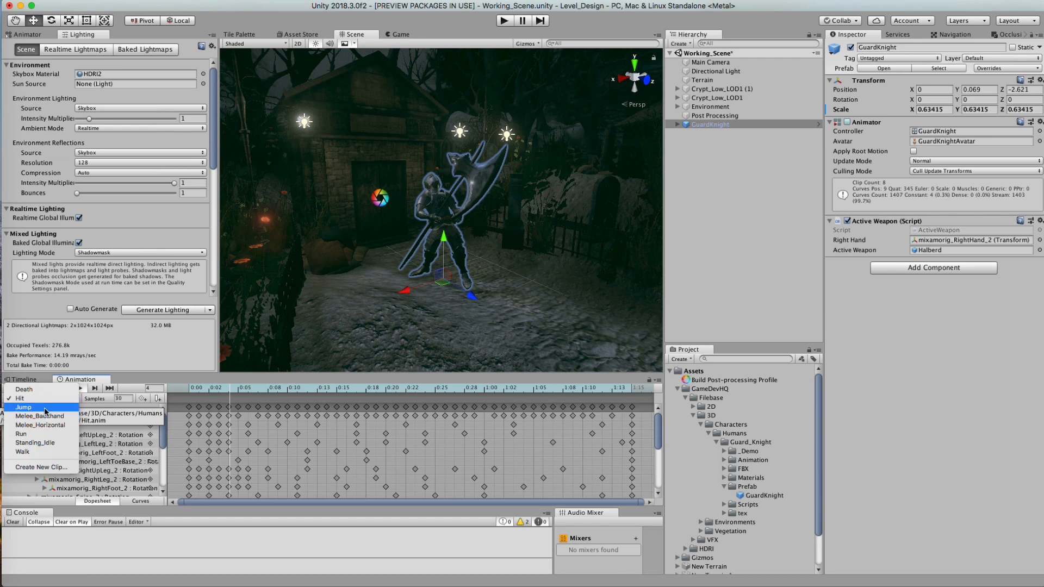
left_click(23, 406)
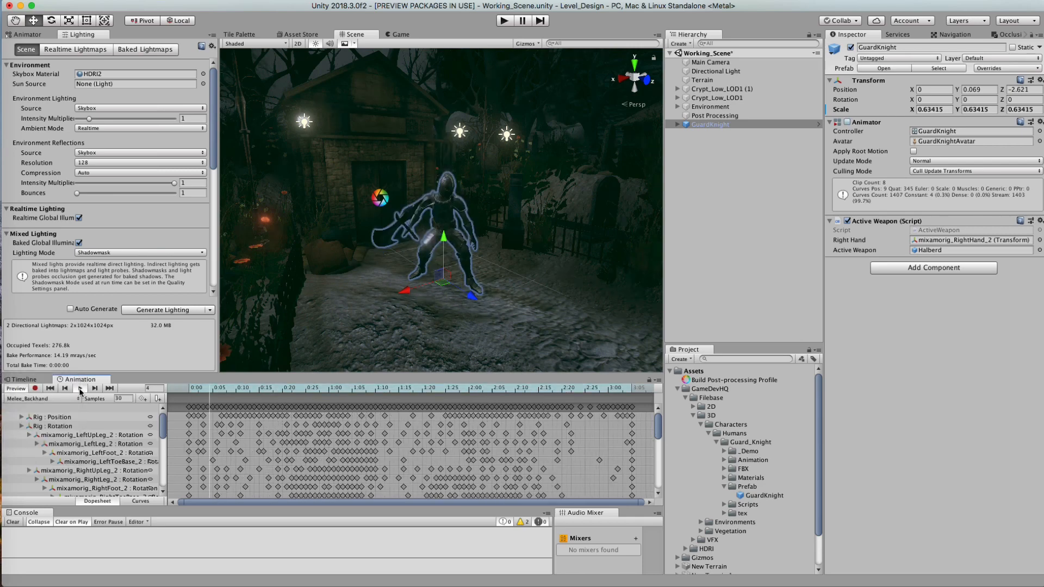
left_click(79, 388)
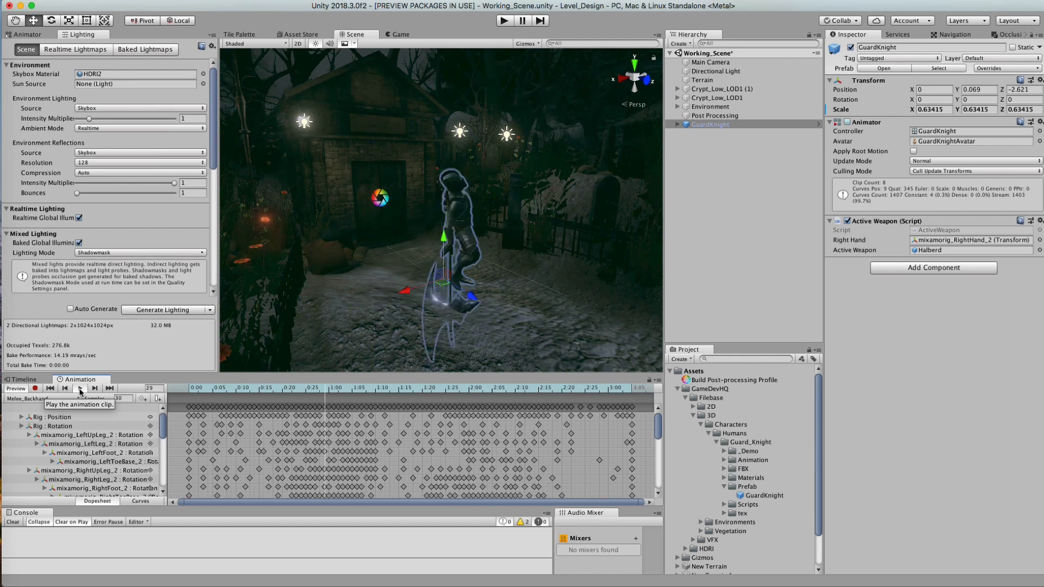
left_click(79, 388)
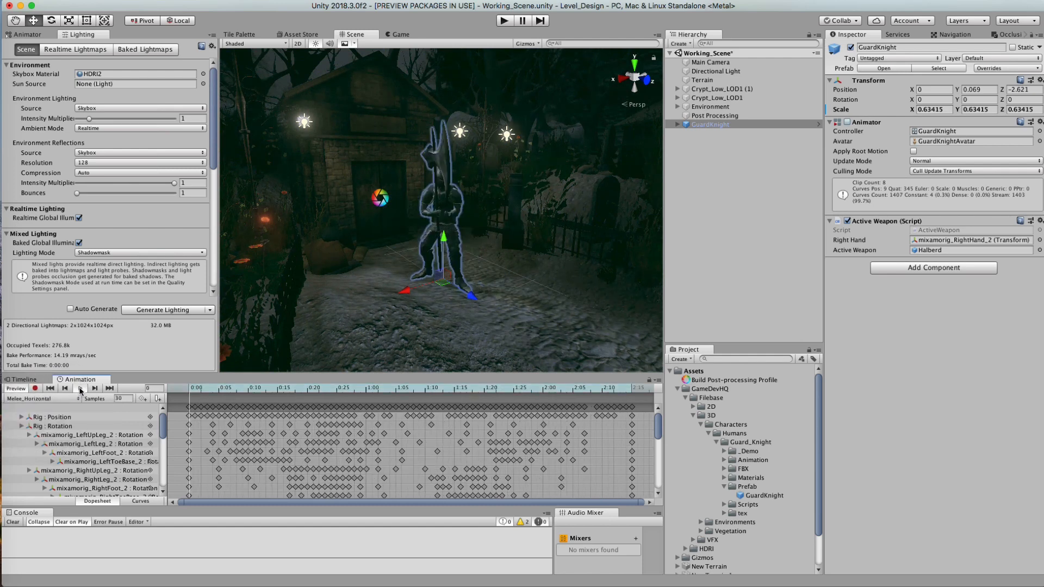
Preview the Melee_Horizontal clip, then bring up the knight's Animator state graph.
left_click(79, 388)
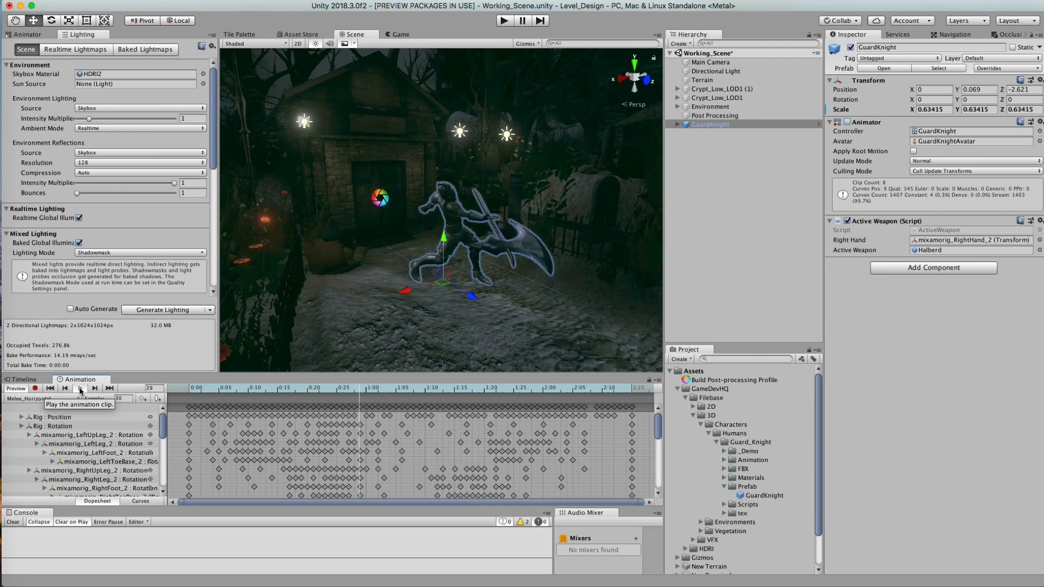
left_click(80, 387)
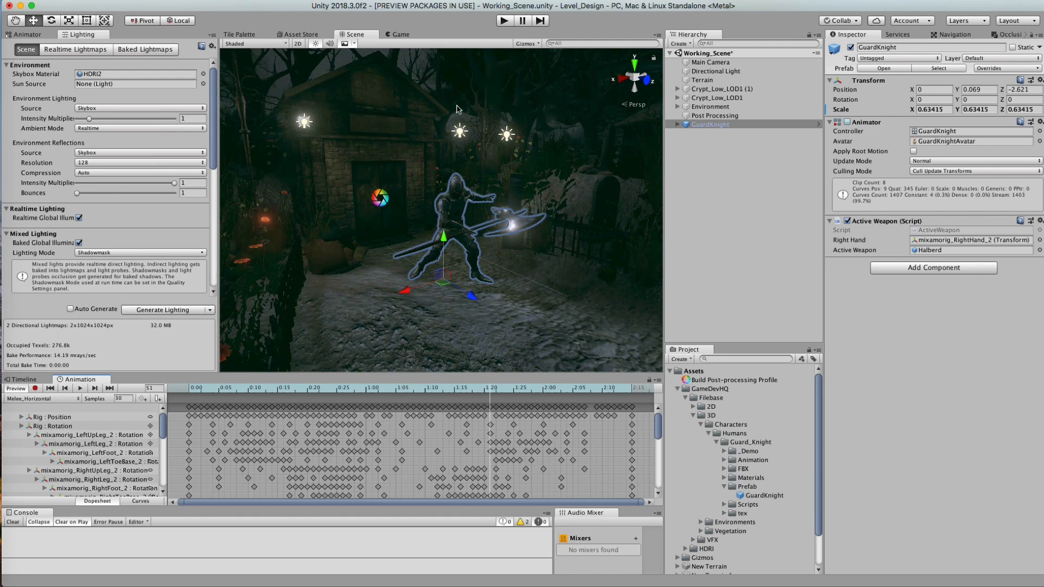
left_click(26, 34)
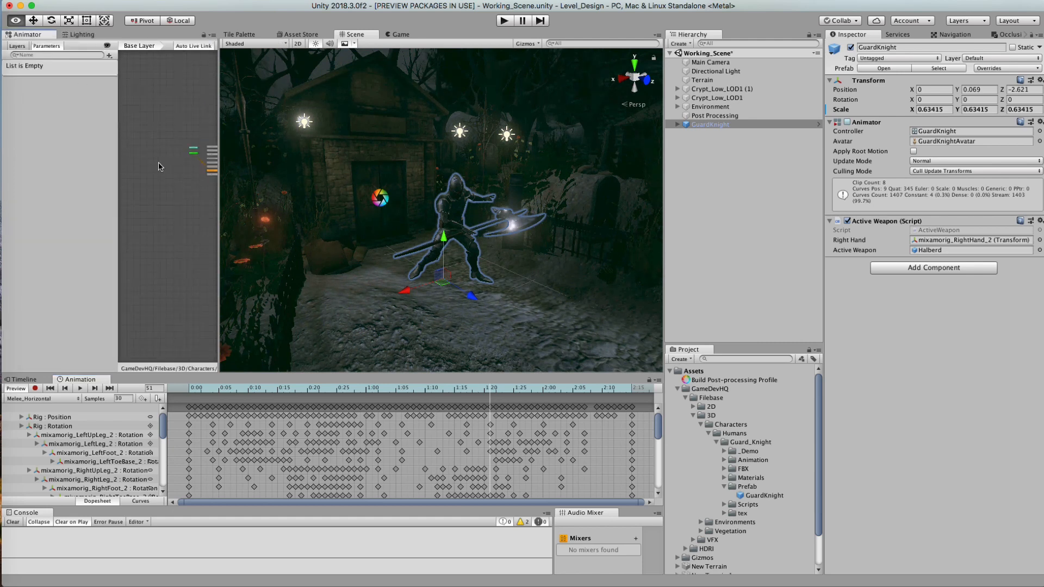
Make Melee_Horizontal the default state in the knight's Animator.
left_click(196, 202)
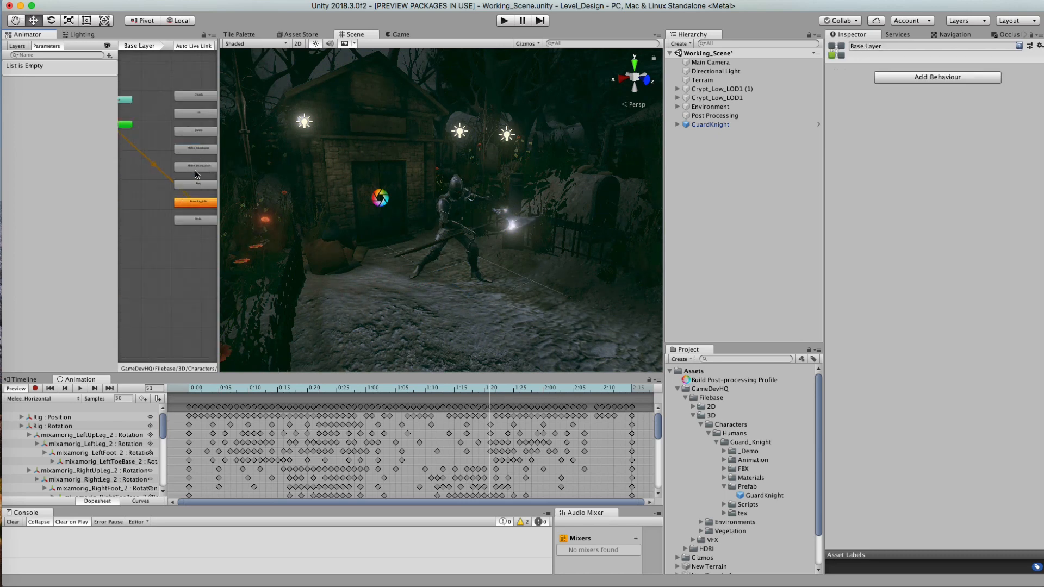
right_click(195, 166)
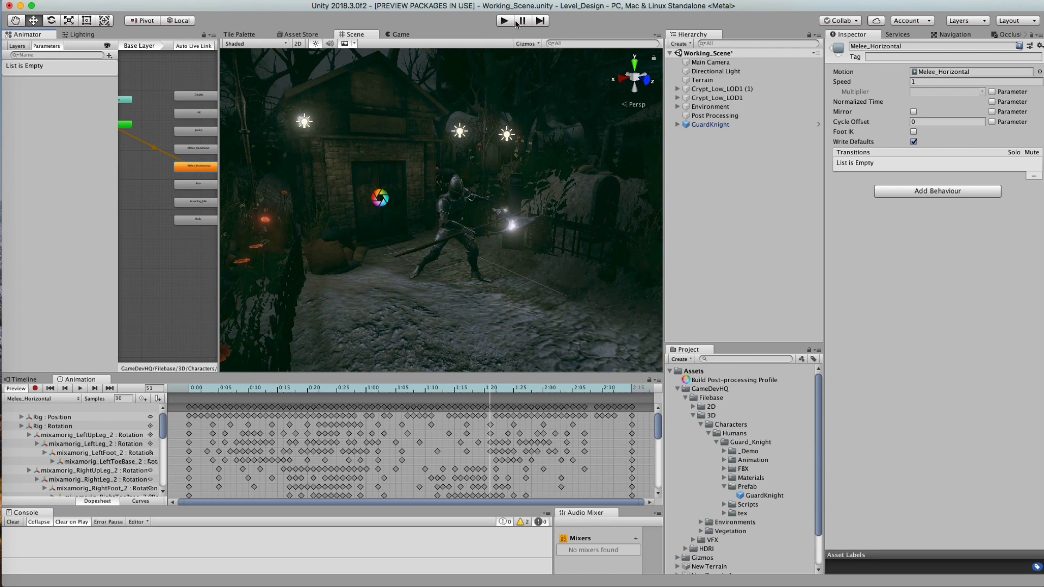
left_click(504, 20)
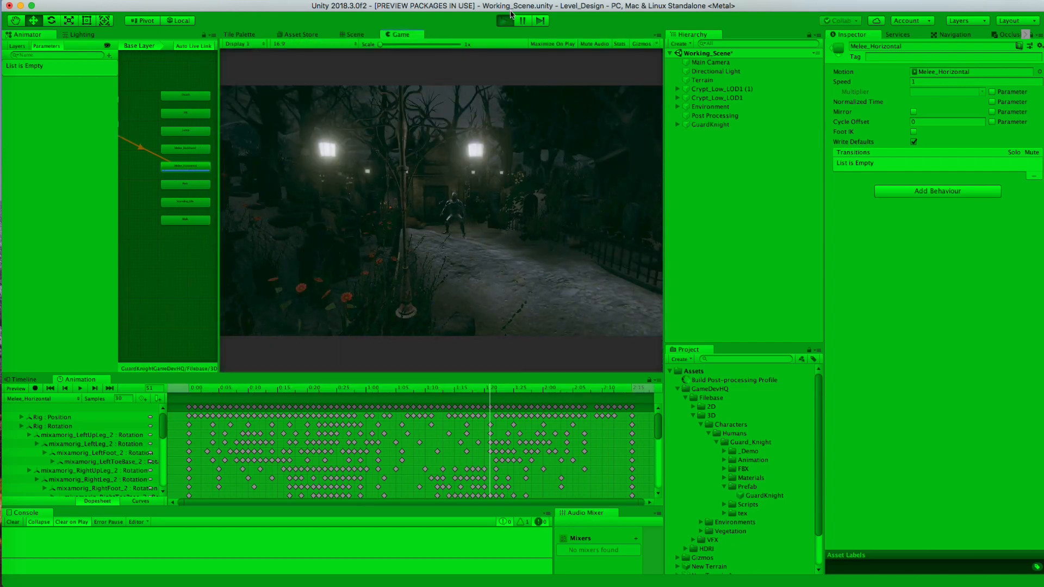
Enable Loop Time on the Melee_Horizontal clip and try the scene in the Game view.
left_click(354, 34)
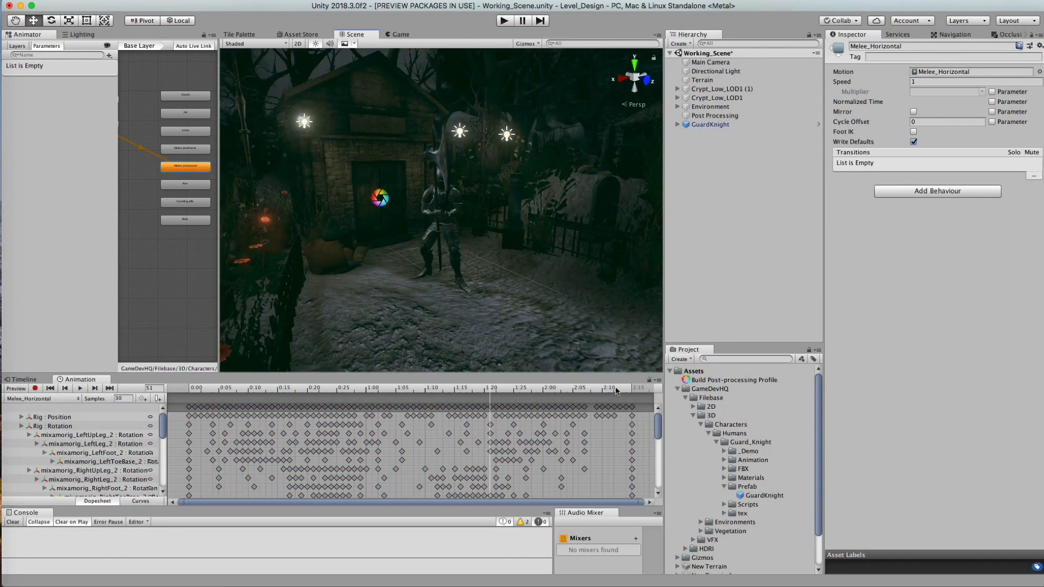
left_click(723, 459)
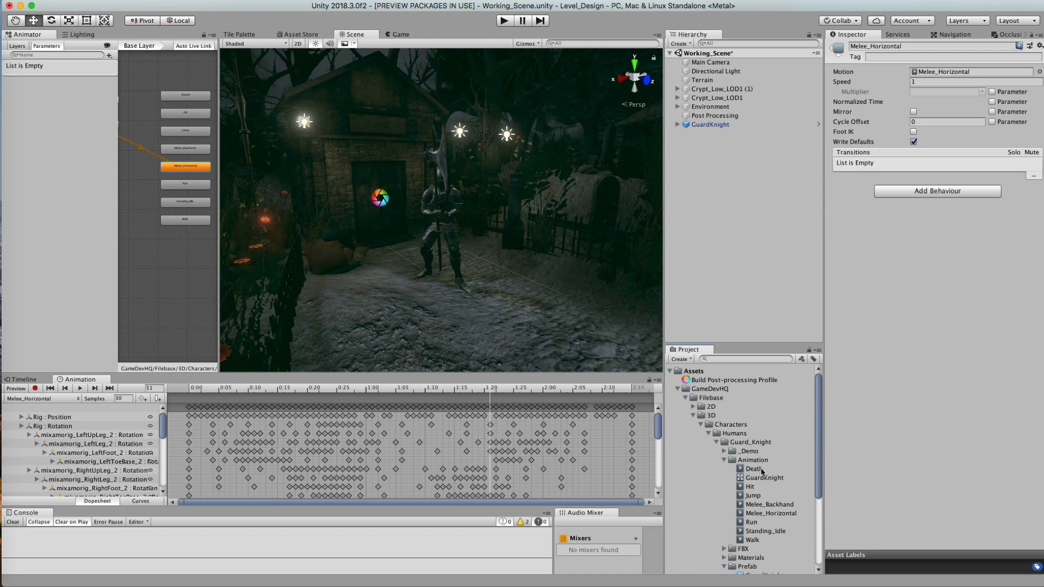
left_click(770, 504)
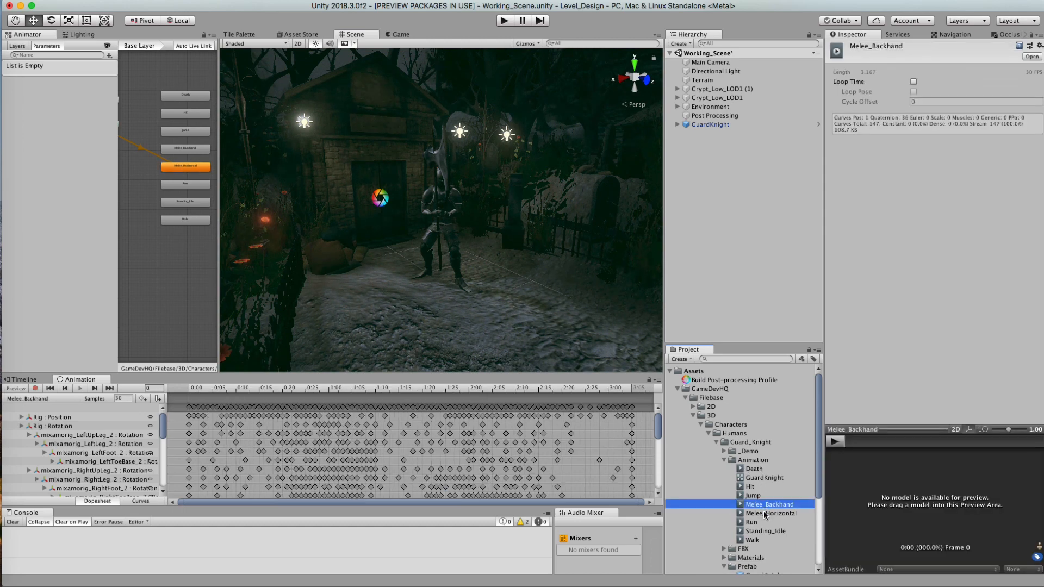
left_click(771, 514)
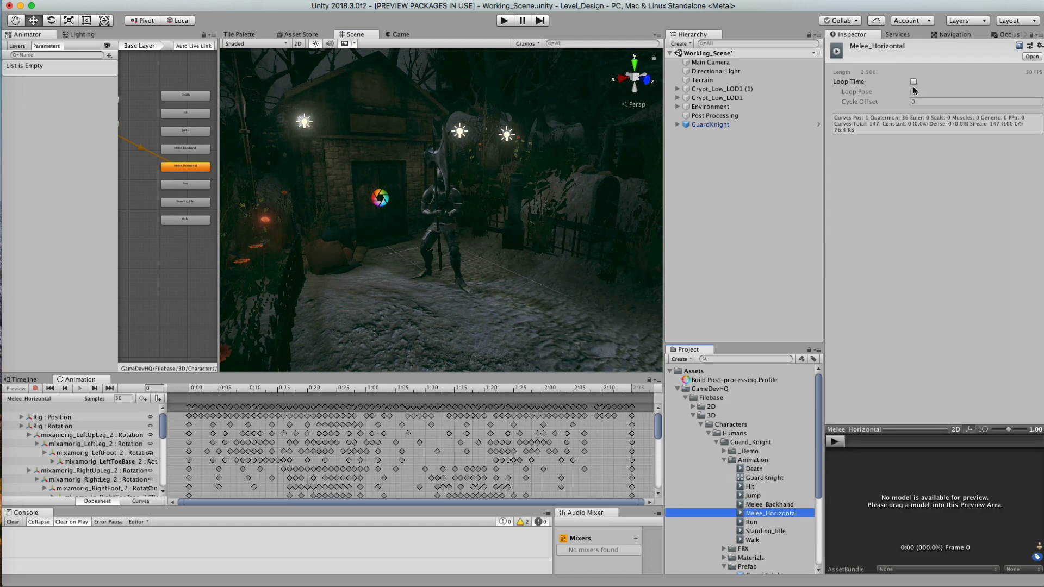
left_click(913, 81)
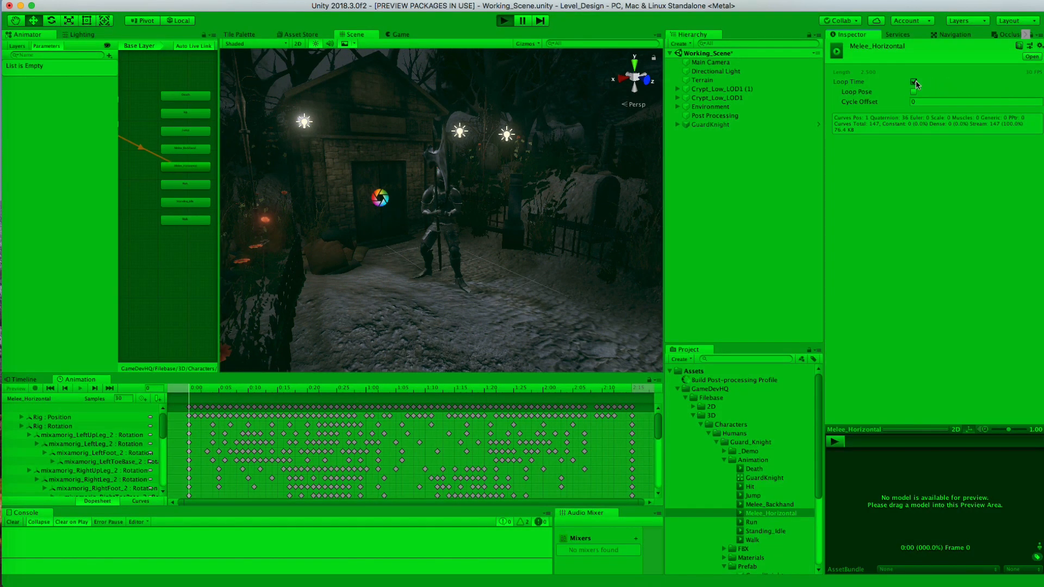
left_click(914, 81)
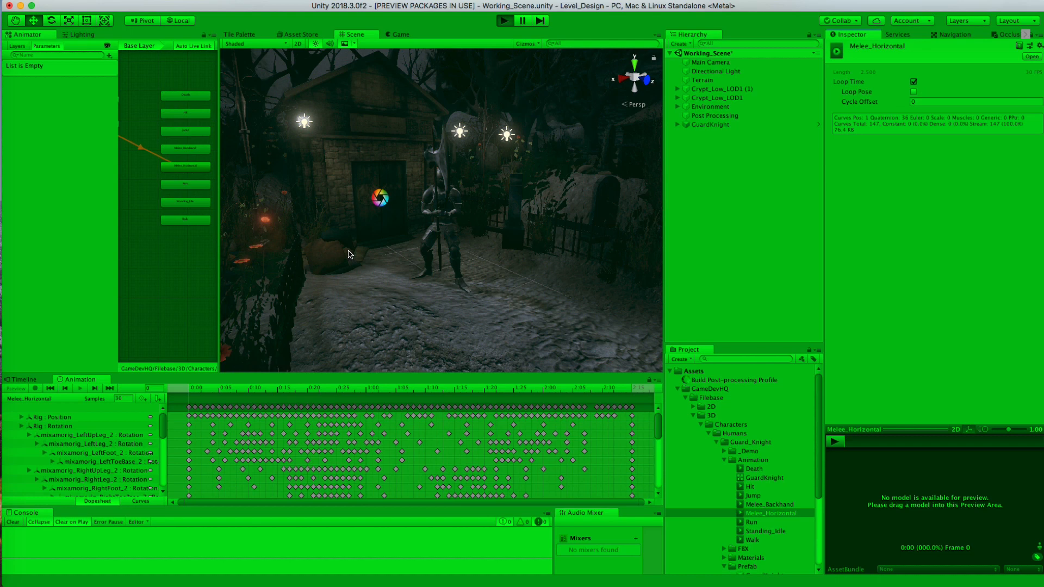
left_click(400, 34)
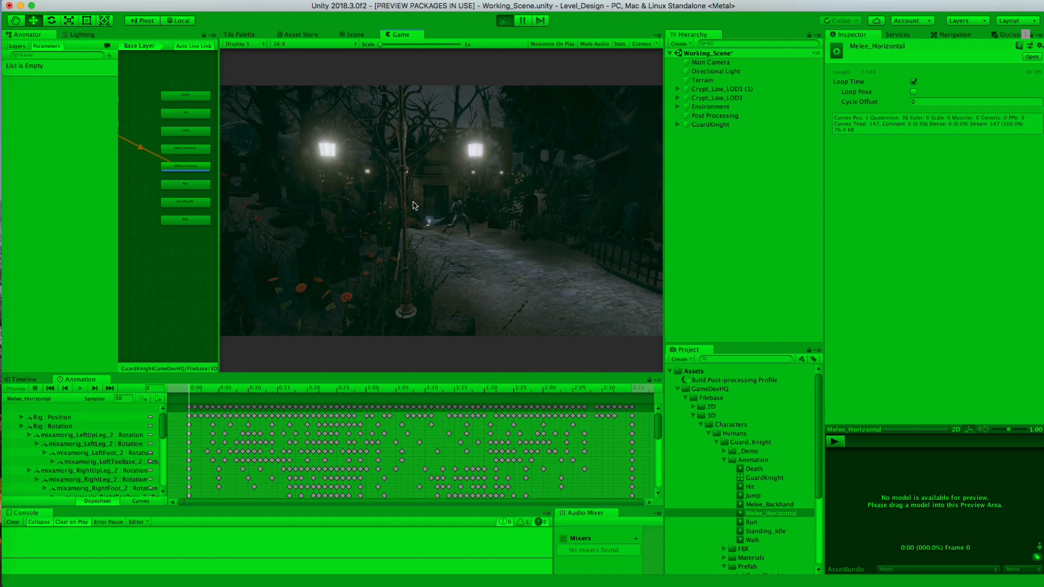
left_click(353, 34)
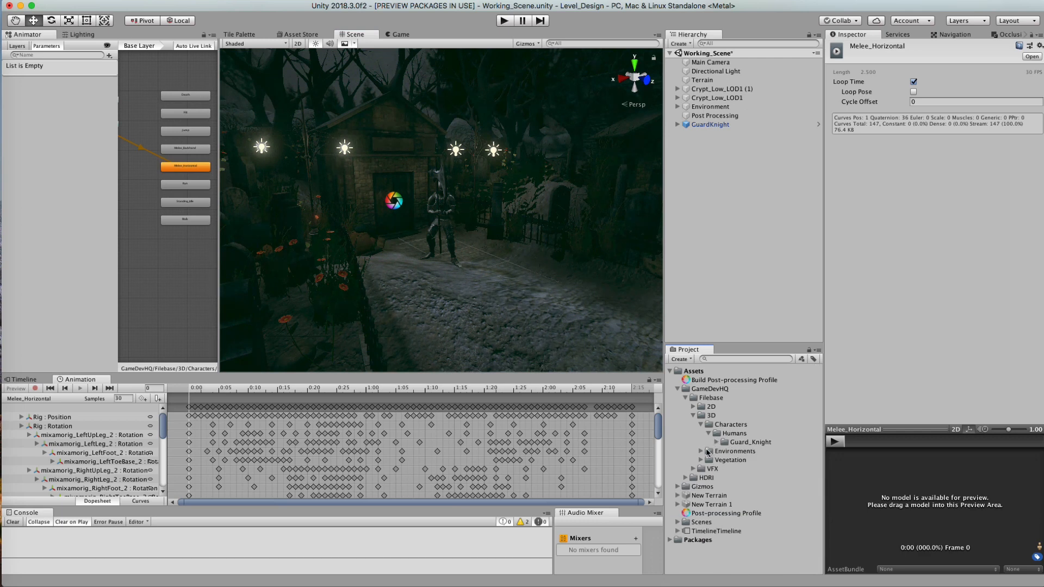
Add the Fog prefab from VFX/Particles/Environment/Fog to the scene at the origin.
left_click(693, 468)
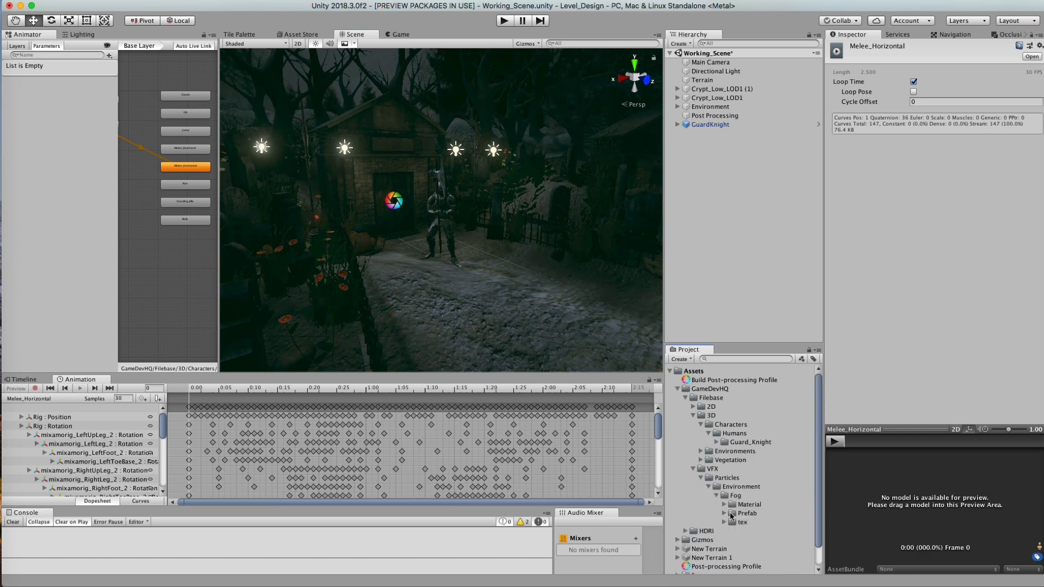
left_click(717, 486)
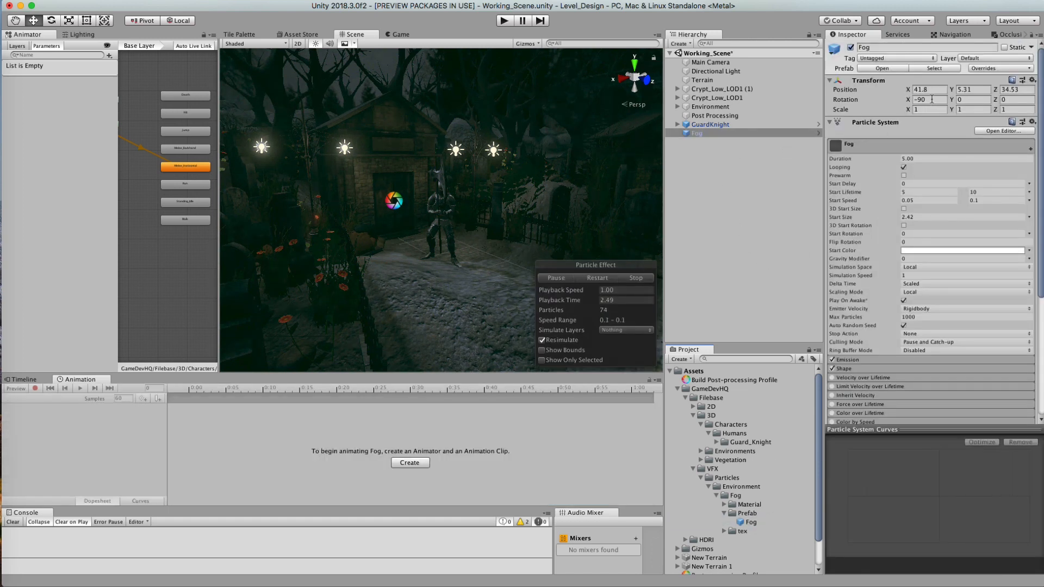
left_click(926, 89)
type("0")
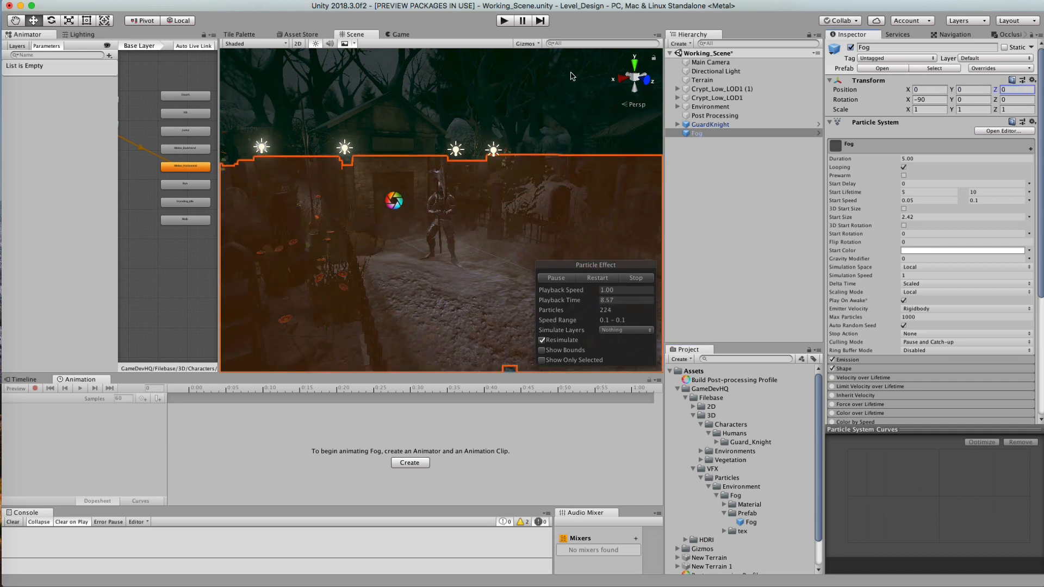
left_click(525, 43)
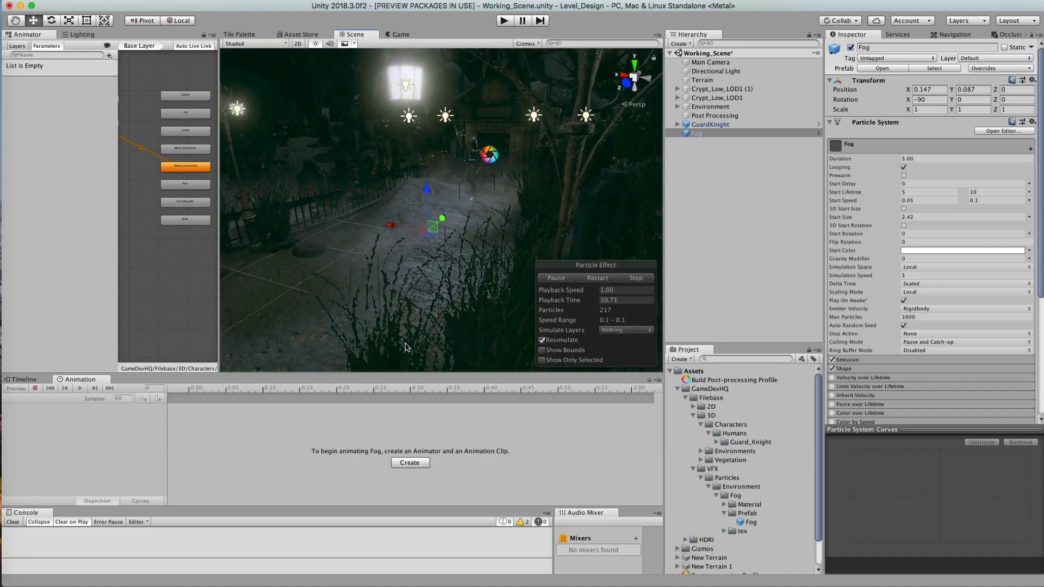
Enable Prewarm on the fog and set its Start Lifetime to 10–15.
left_click(904, 175)
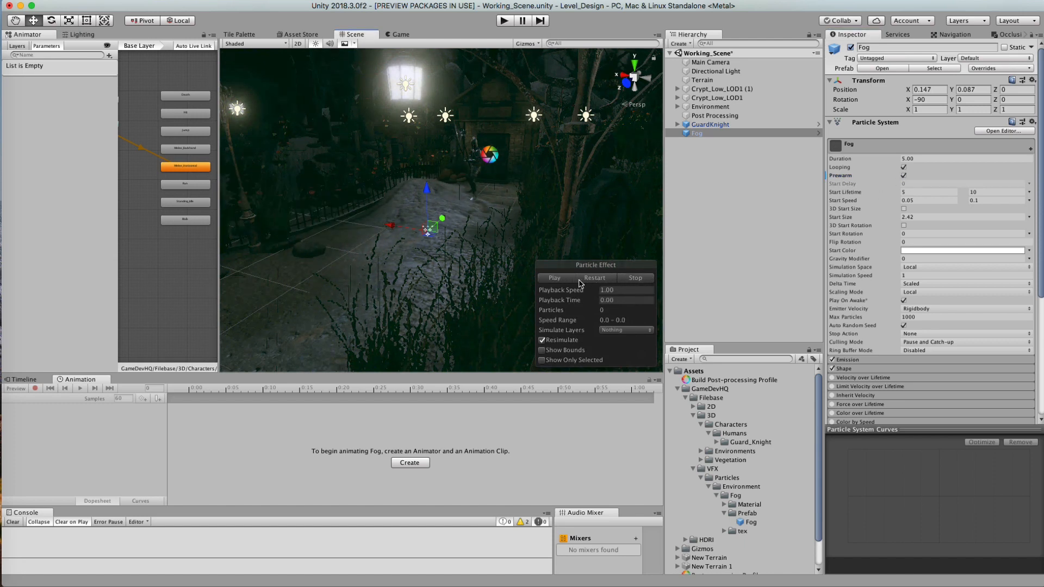
left_click(554, 277)
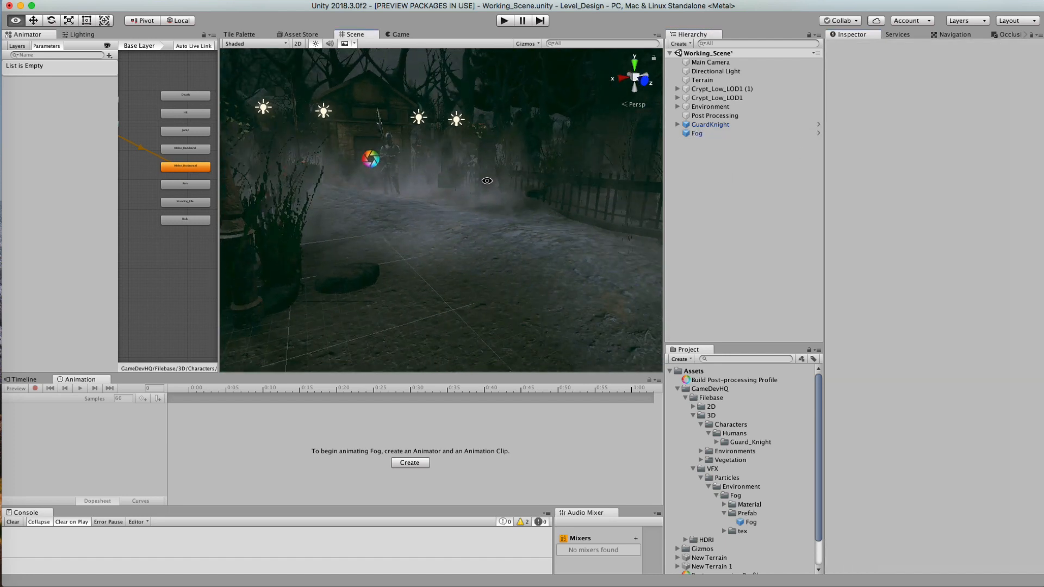
left_click(697, 133)
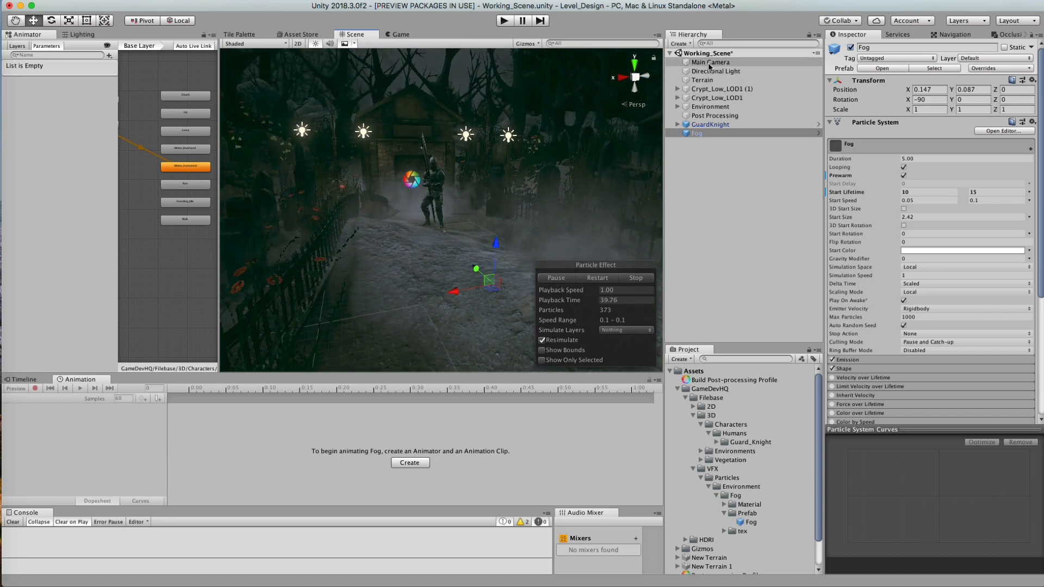
Select the Main Camera and play the foggy crypt scene through it in the Game view.
left_click(711, 62)
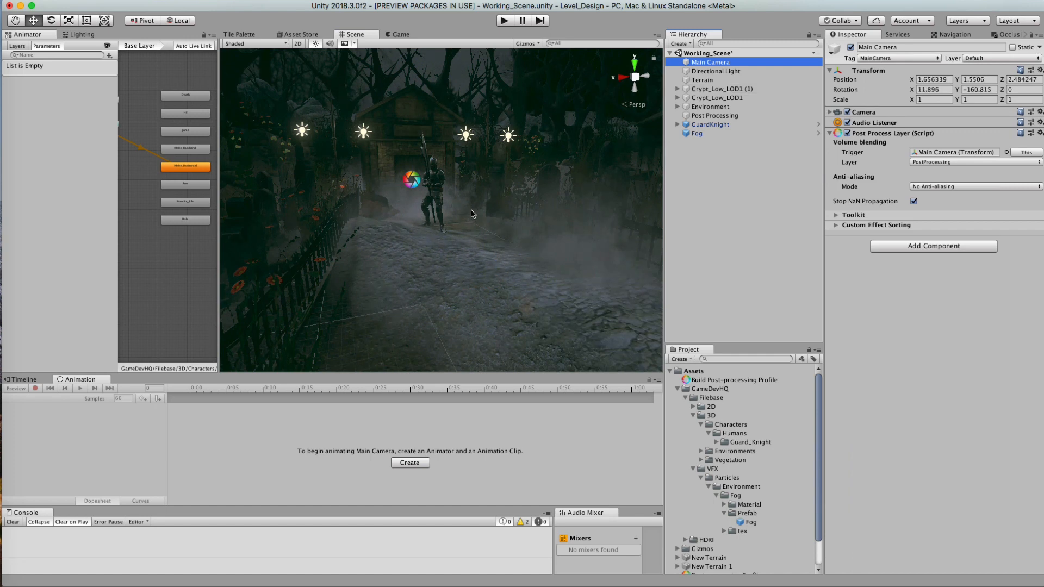
mouse_move(876, 88)
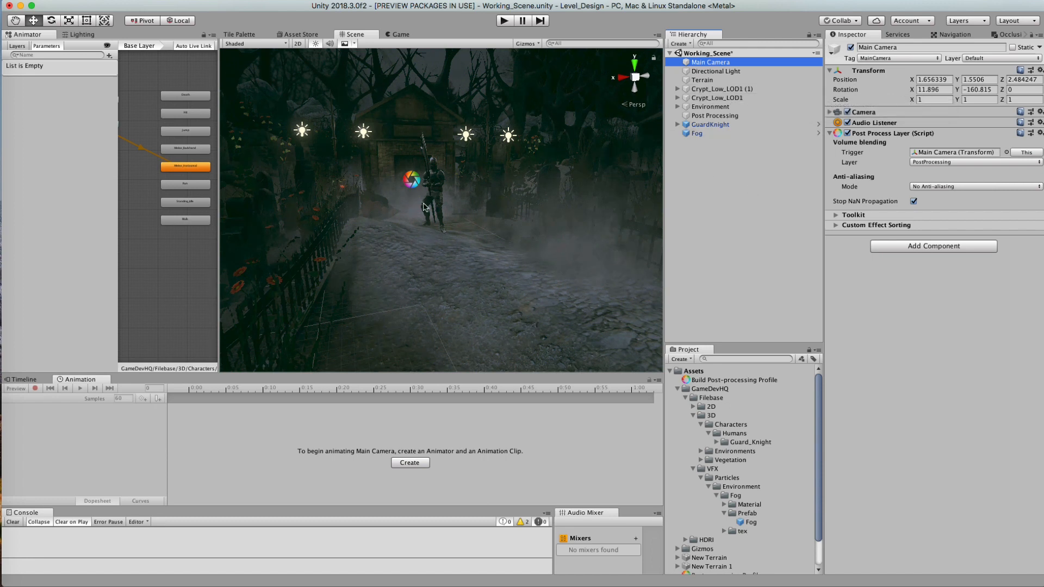
left_click(400, 34)
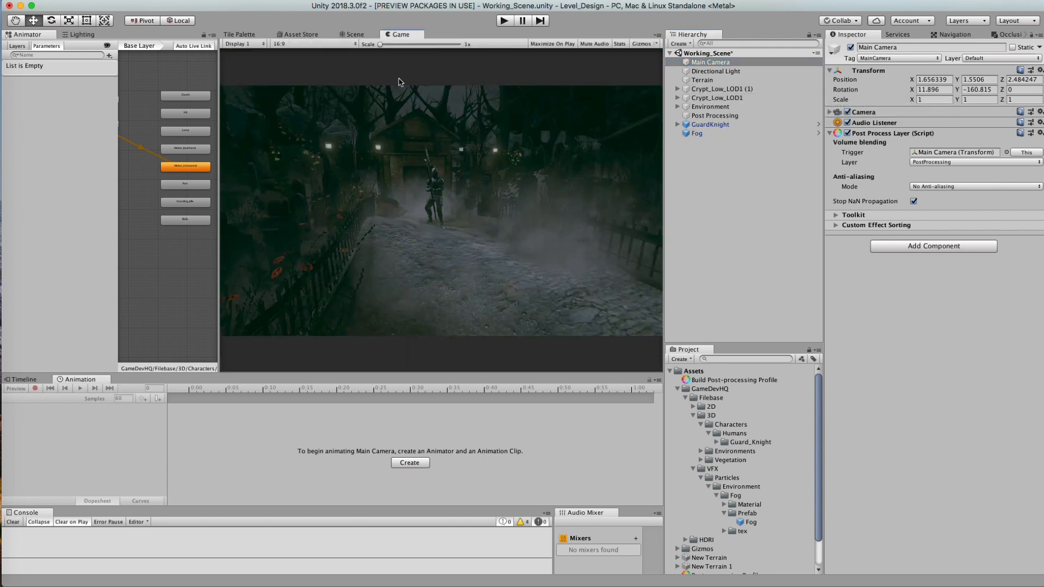
left_click(504, 21)
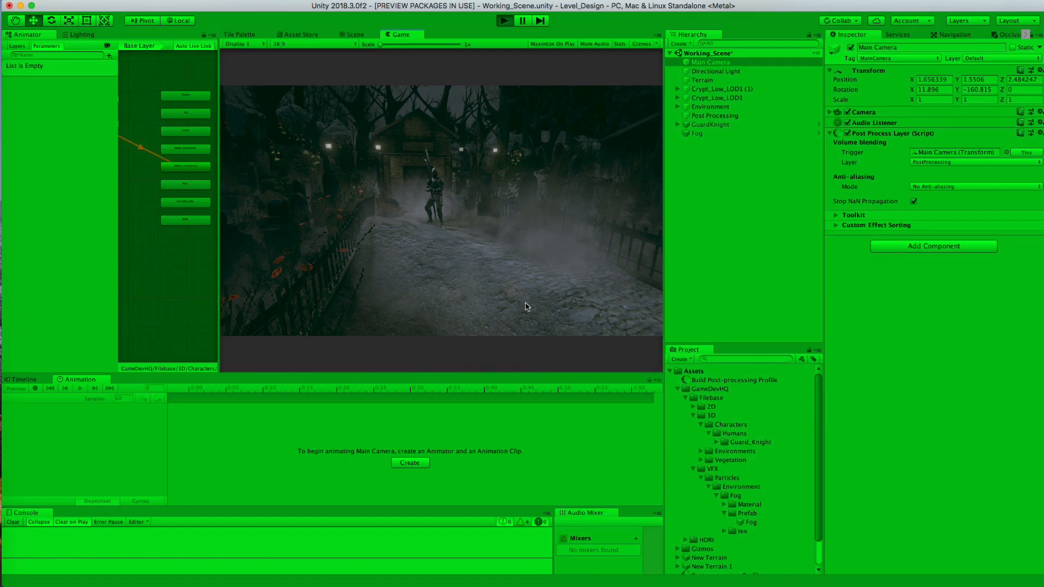
mouse_move(579, 290)
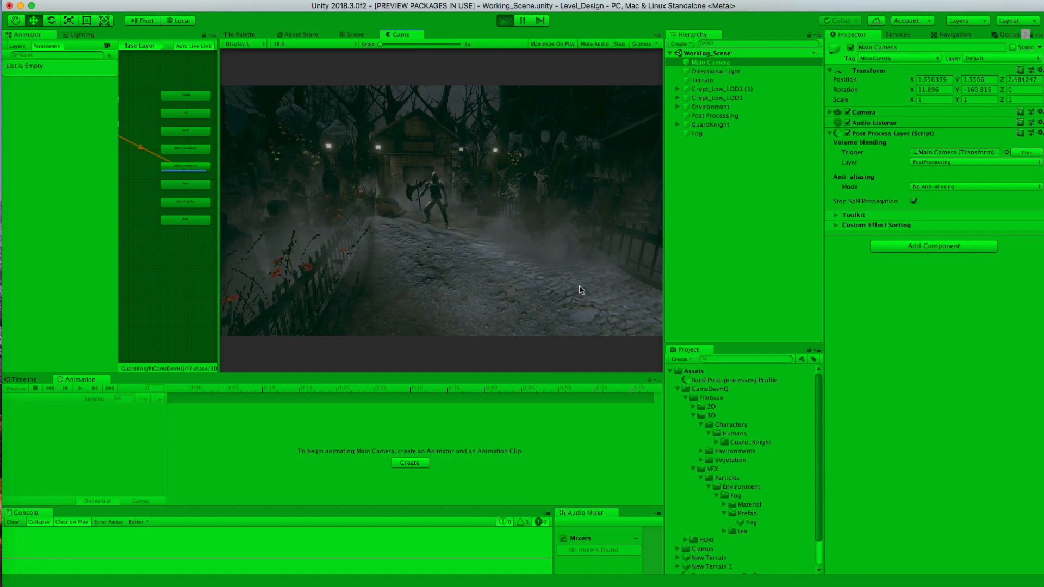
left_click(353, 34)
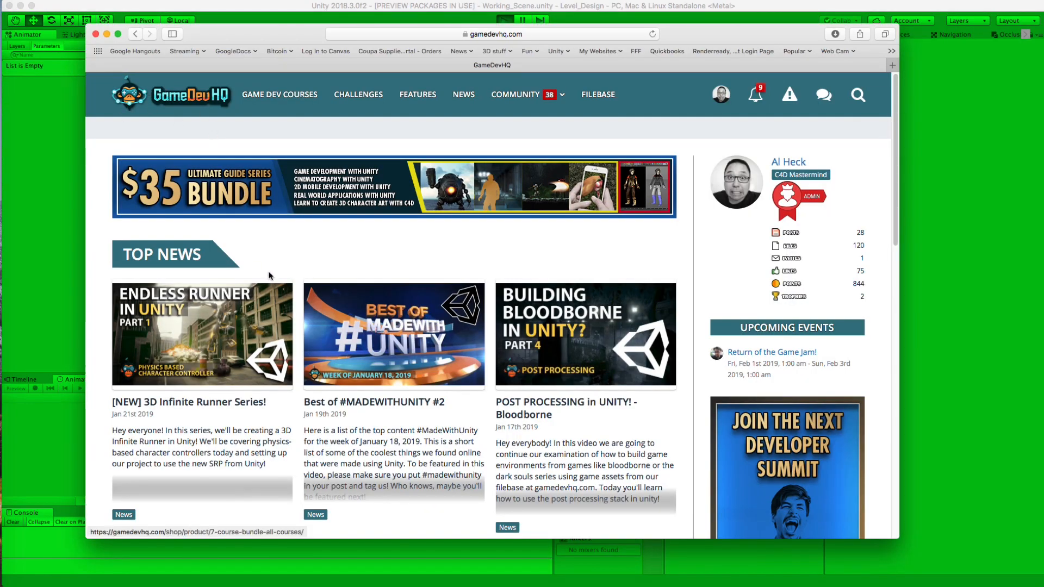
mouse_move(290, 115)
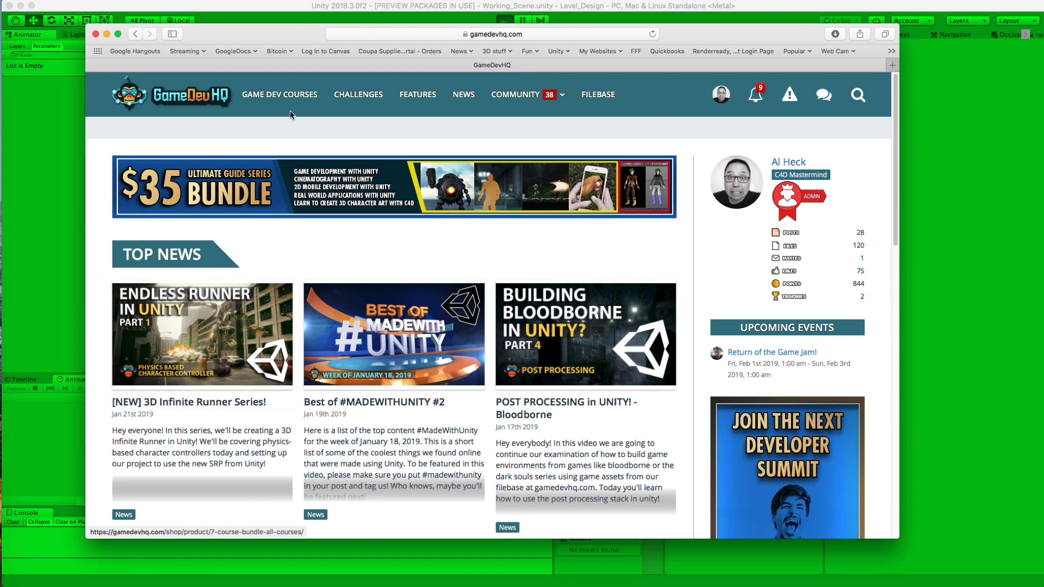
Open GAME DEV COURSES and scroll through the course bundle and Unity course listings.
left_click(279, 95)
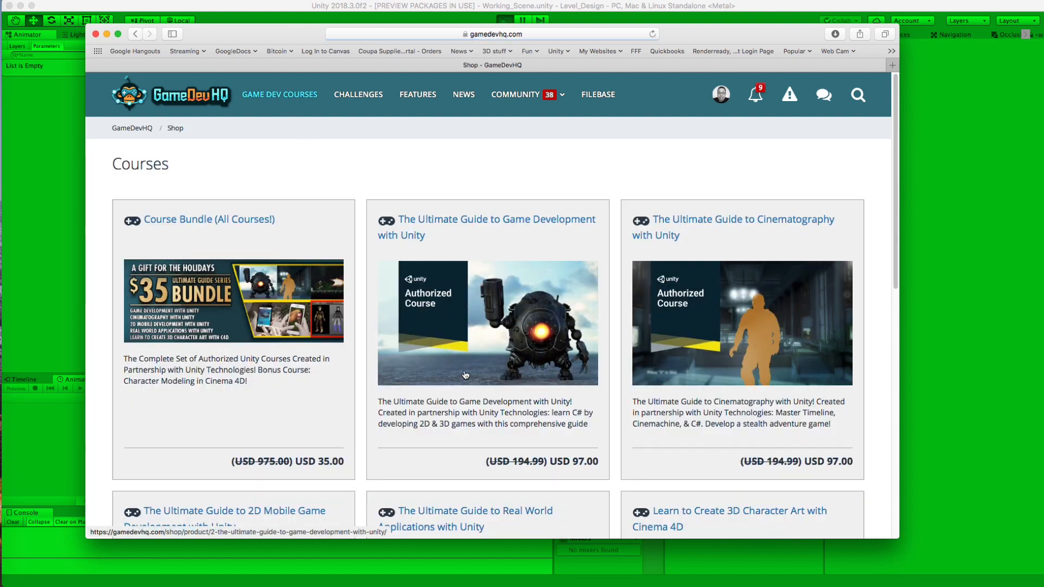
scroll("down", 3)
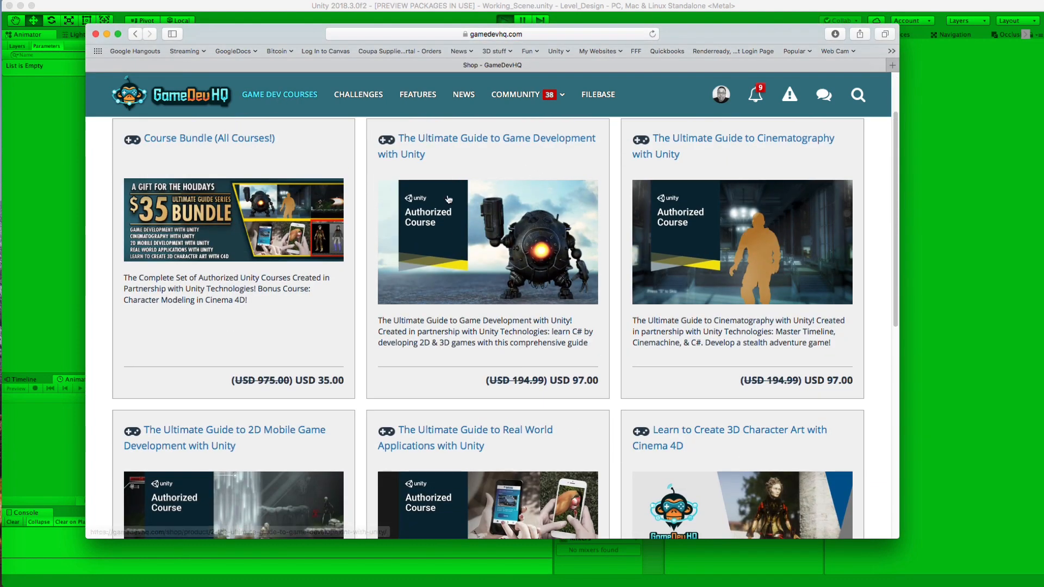
scroll("down", 3)
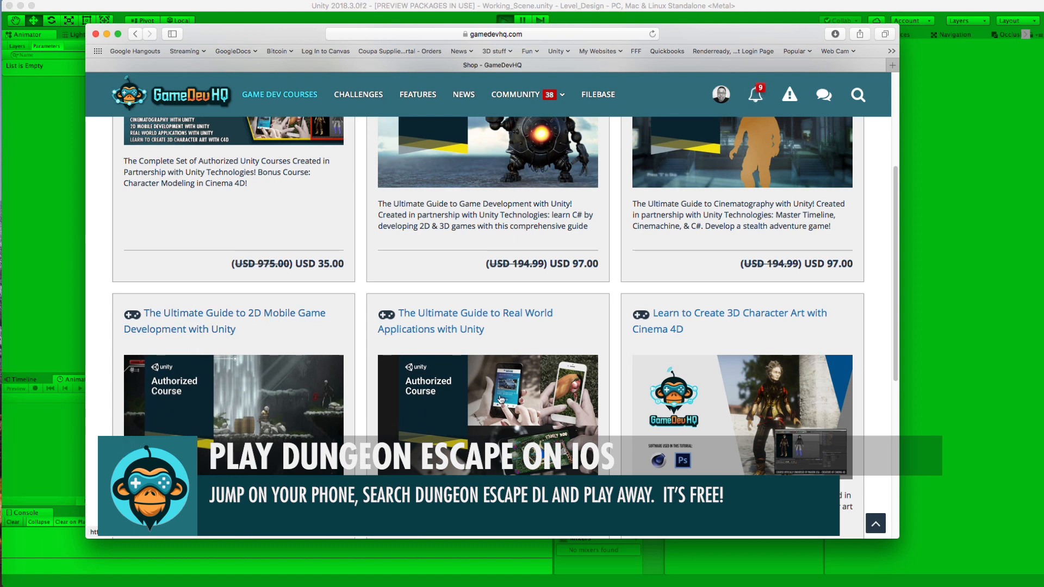
scroll("down", 3)
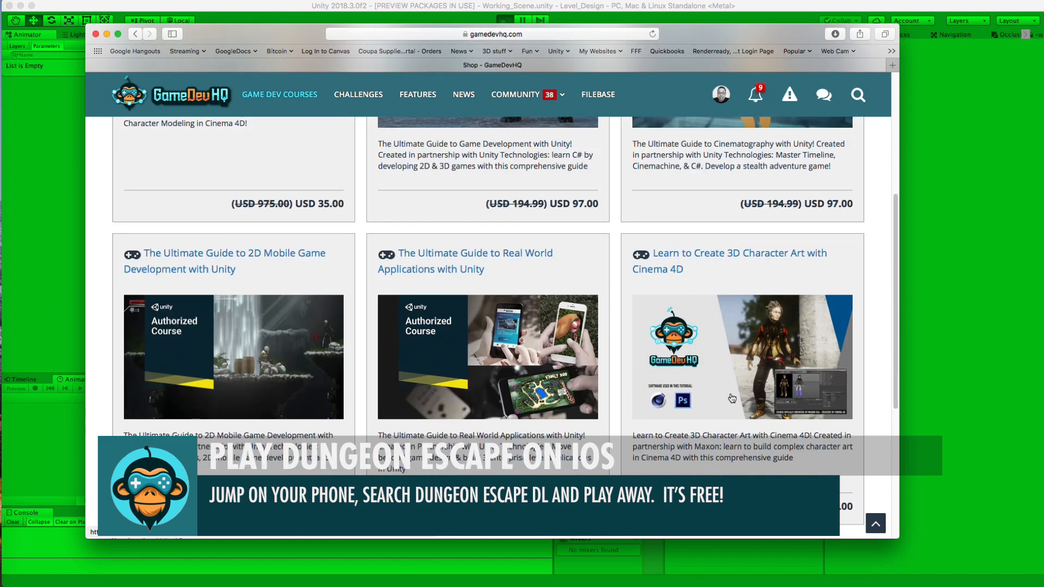
scroll("down", 3)
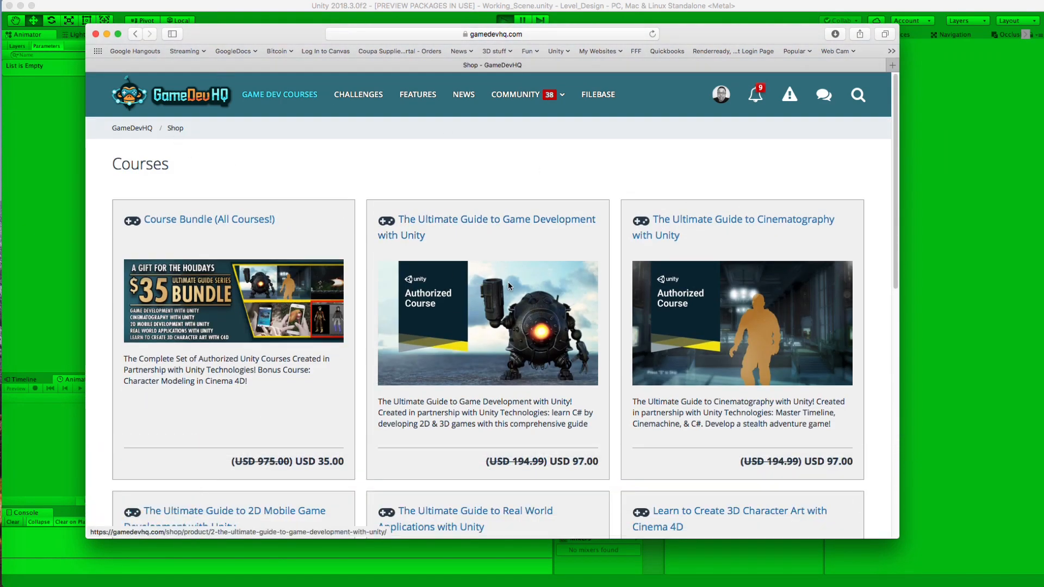
Browse Filebase to page 2 and open the Loot Crate - January 2019 file page.
left_click(598, 94)
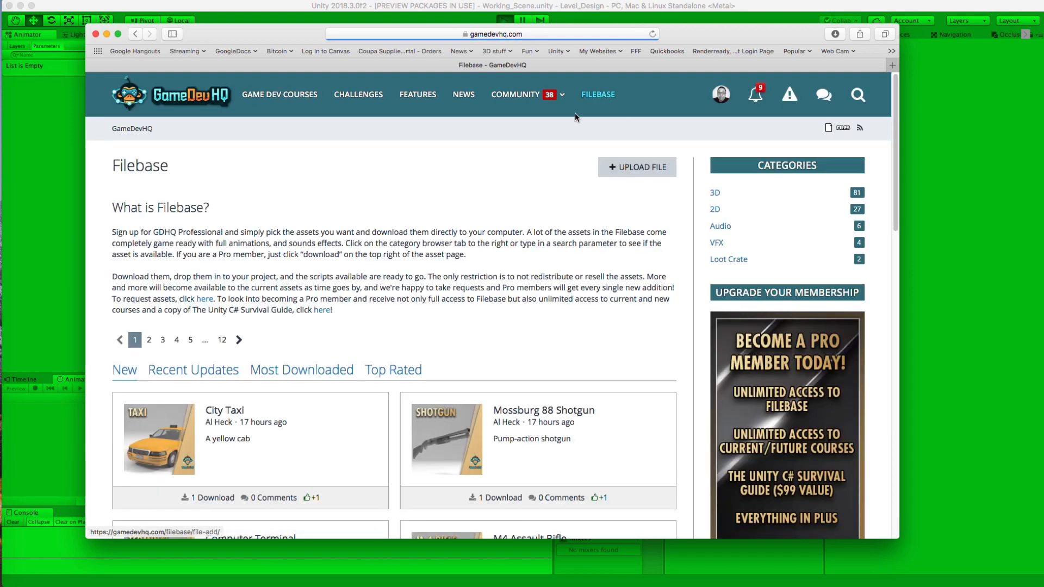
scroll("down", 3)
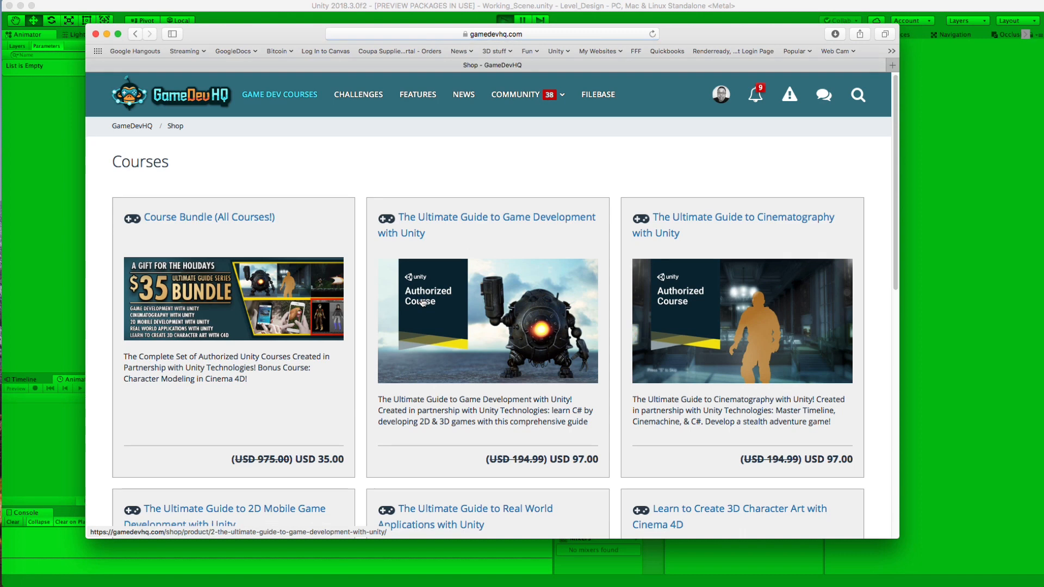
mouse_move(418, 94)
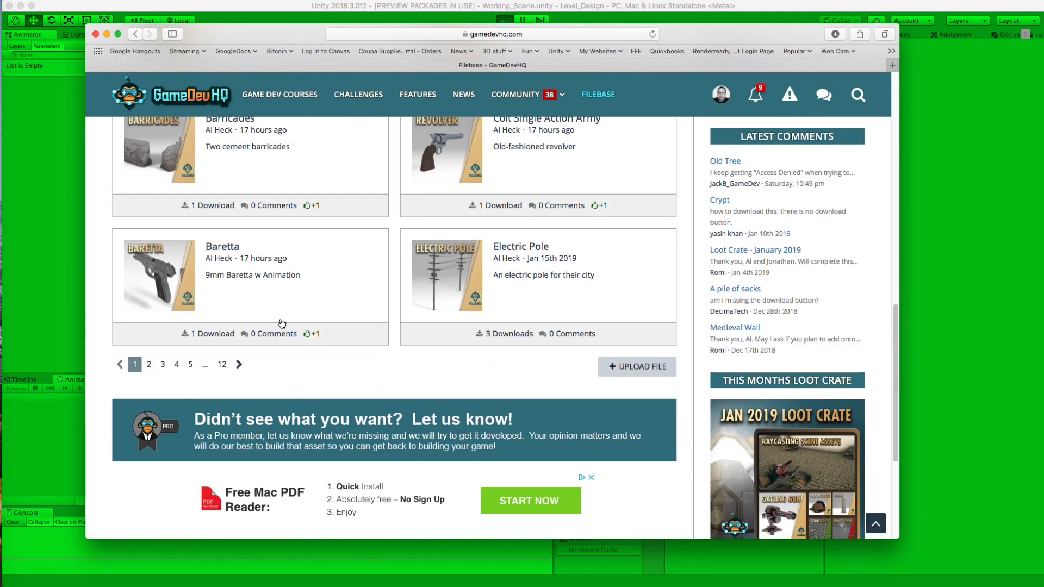
left_click(222, 246)
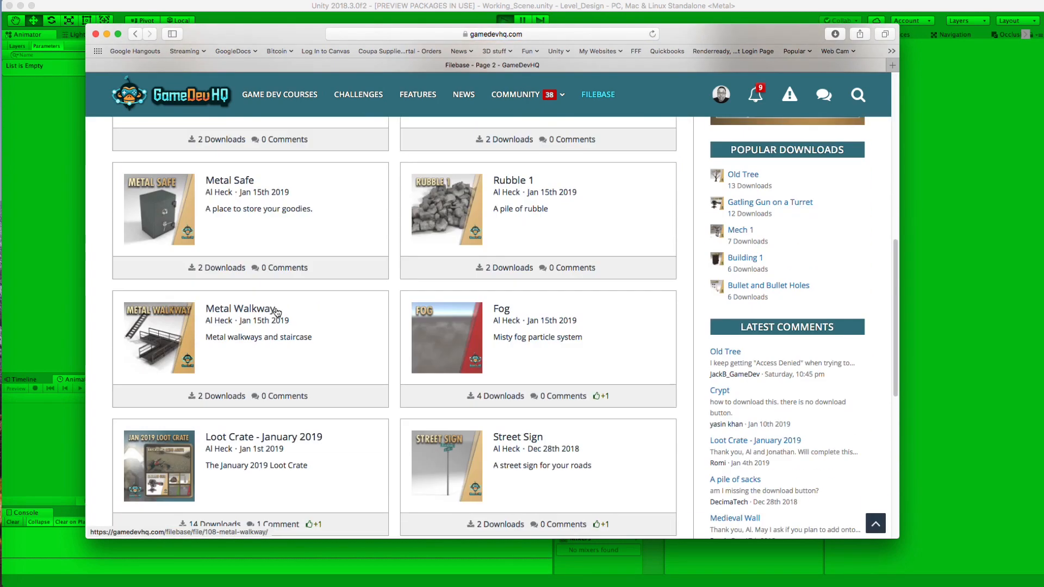
left_click(263, 437)
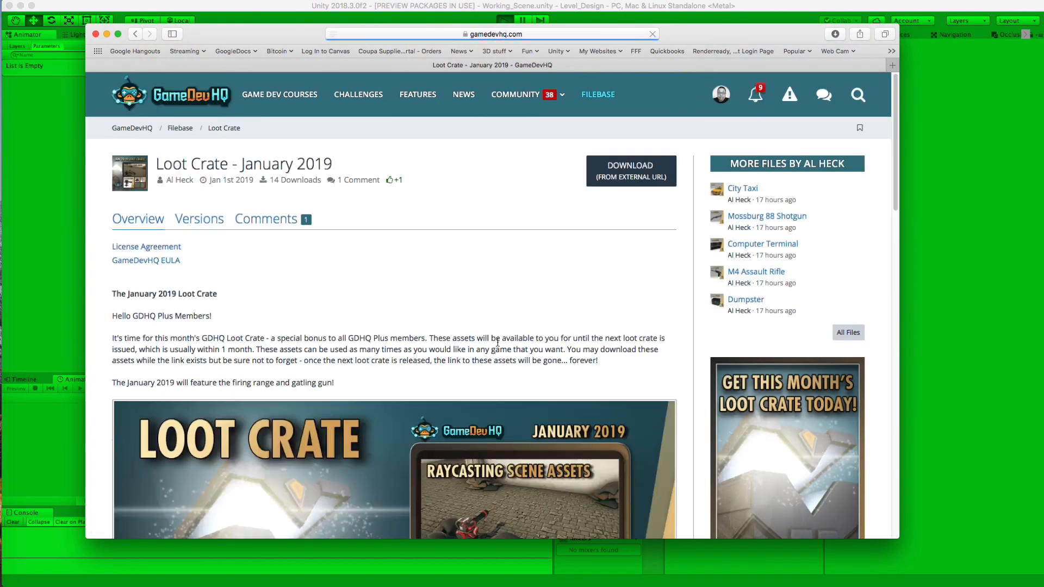
scroll("down", 3)
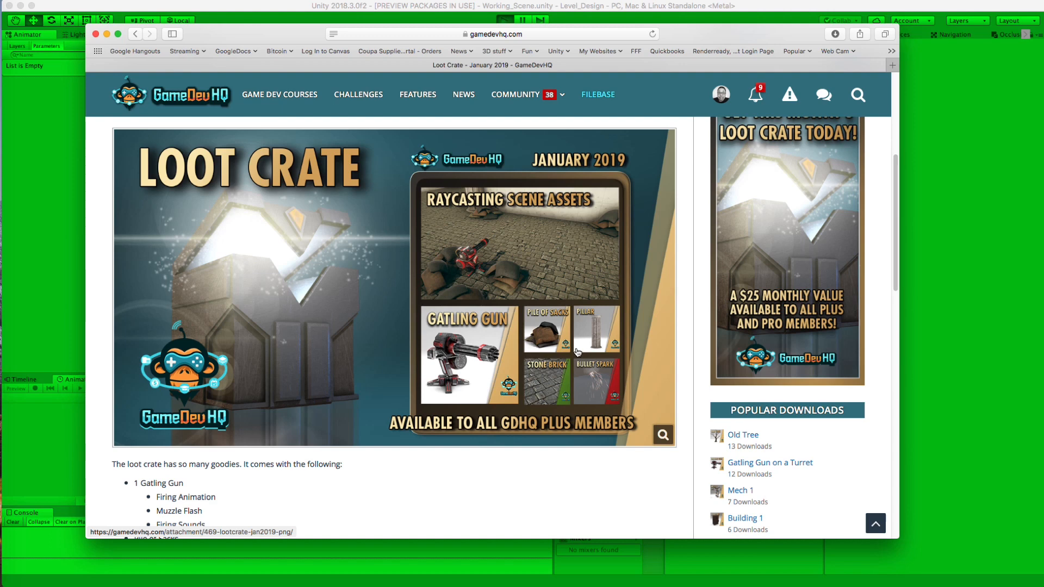
mouse_move(463, 478)
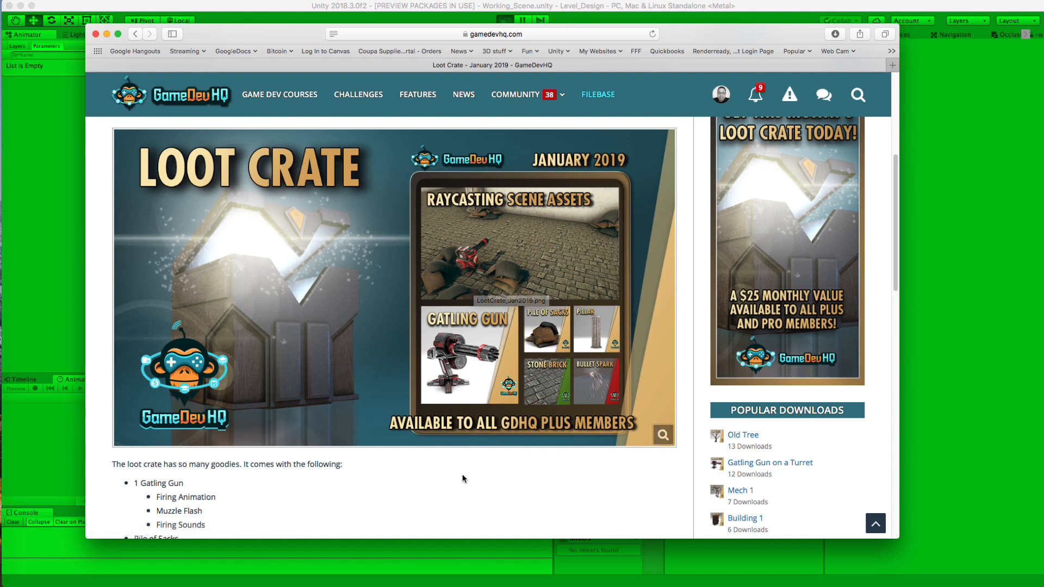
mouse_move(603, 325)
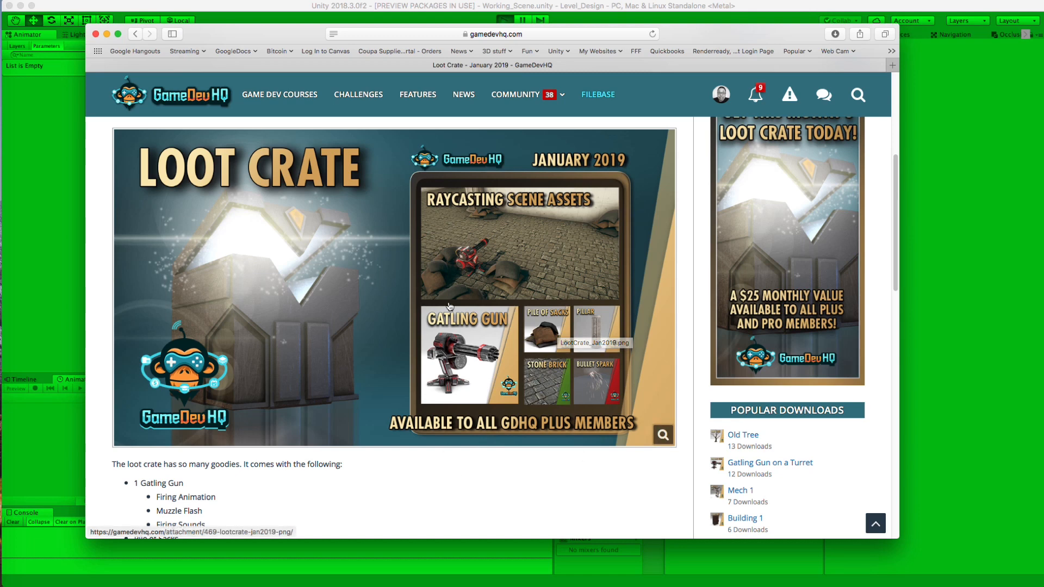
mouse_move(317, 274)
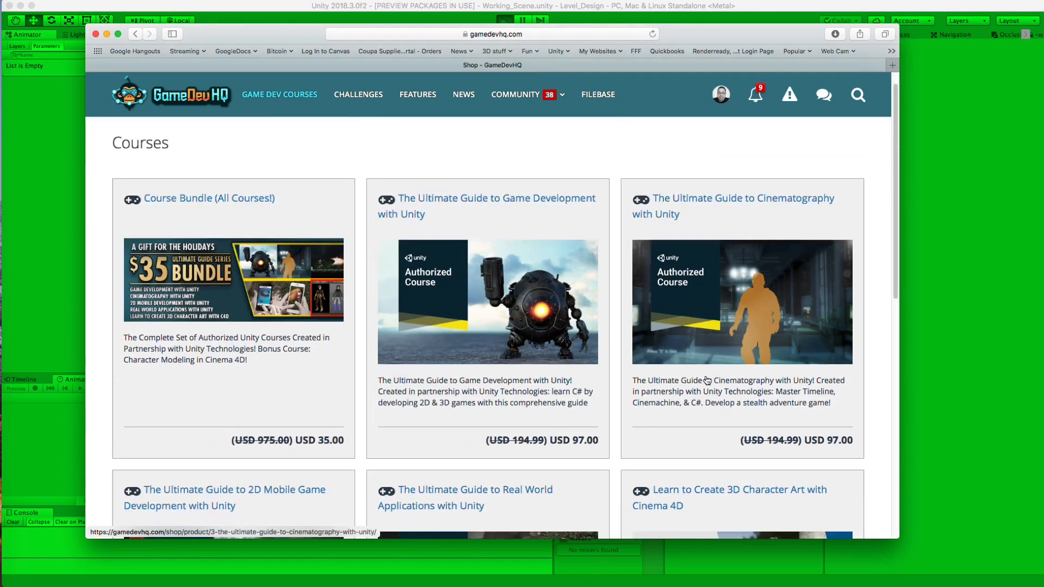
scroll("down", 3)
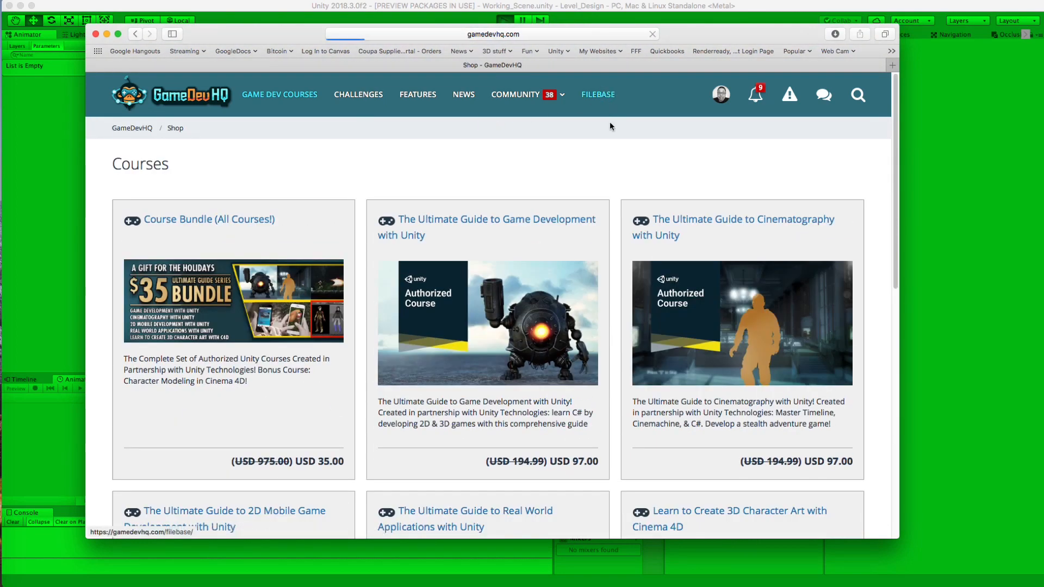
Open FILEBASE and scroll through the first page of assets.
left_click(597, 95)
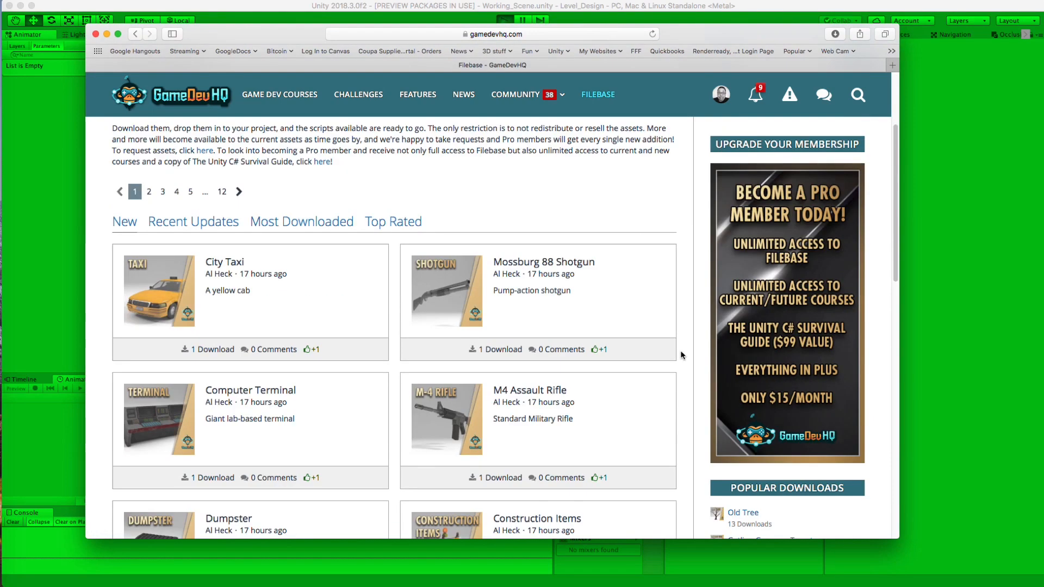
scroll("down", 3)
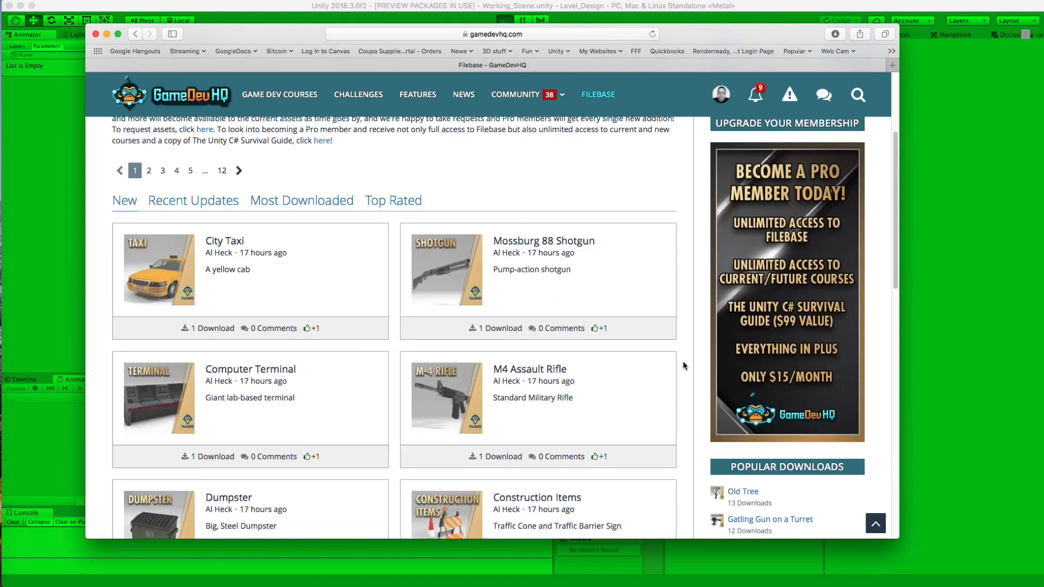
scroll("down", 3)
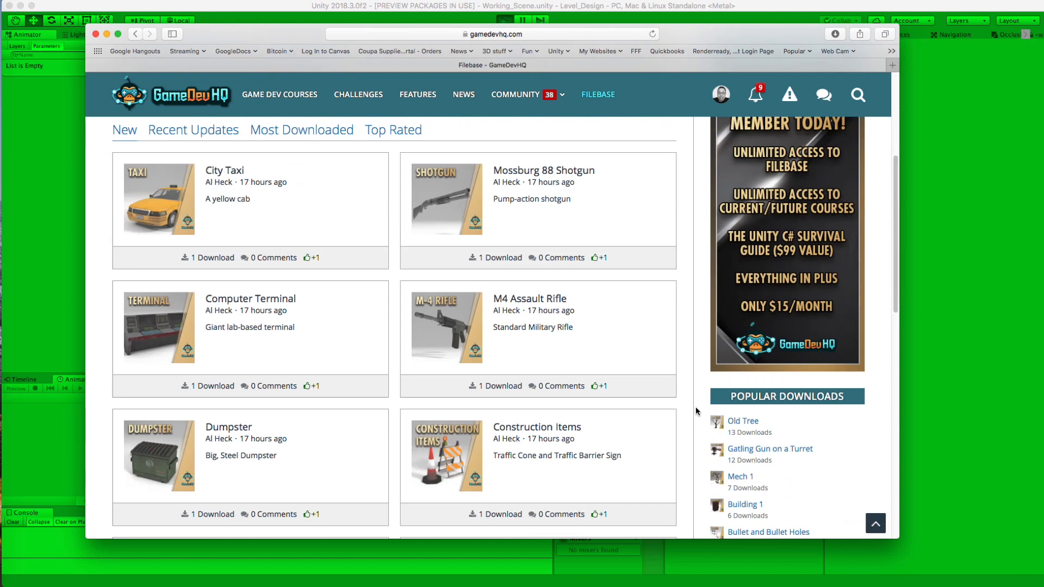
scroll("down", 3)
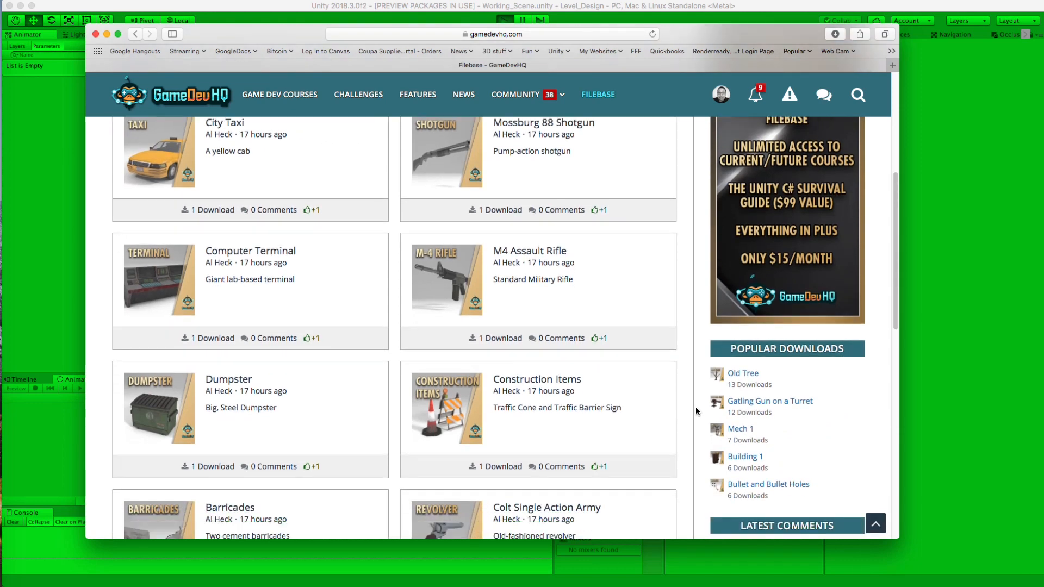
scroll("down", 3)
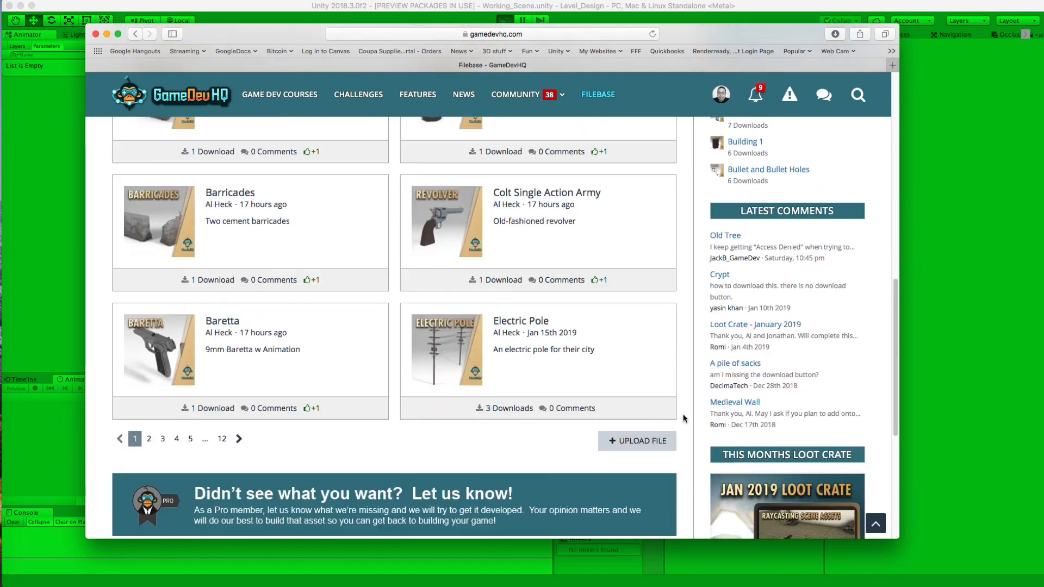
Page through the later Filebase asset pages, scrolling each listing.
left_click(149, 439)
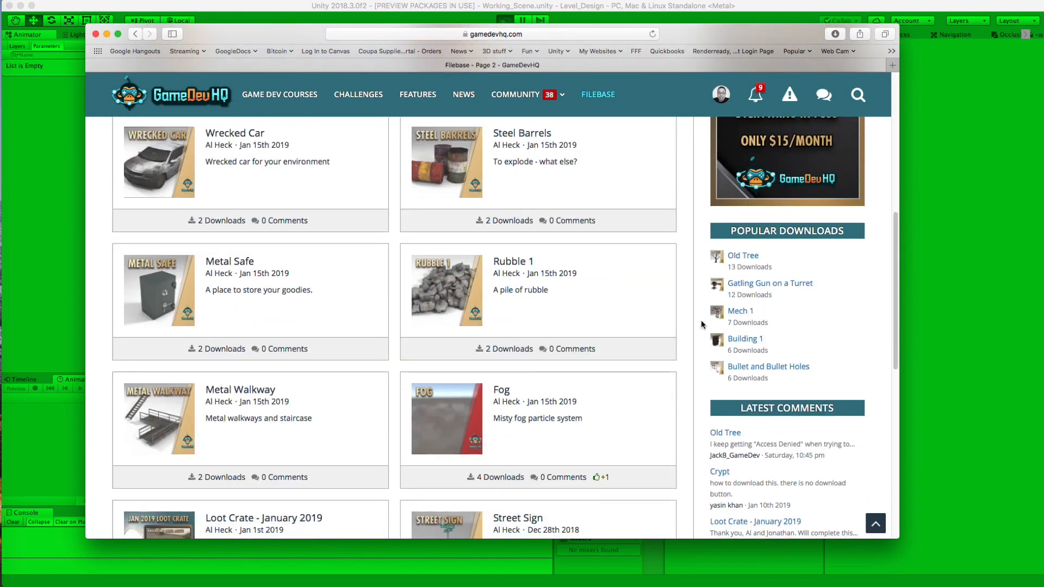
scroll("down", 3)
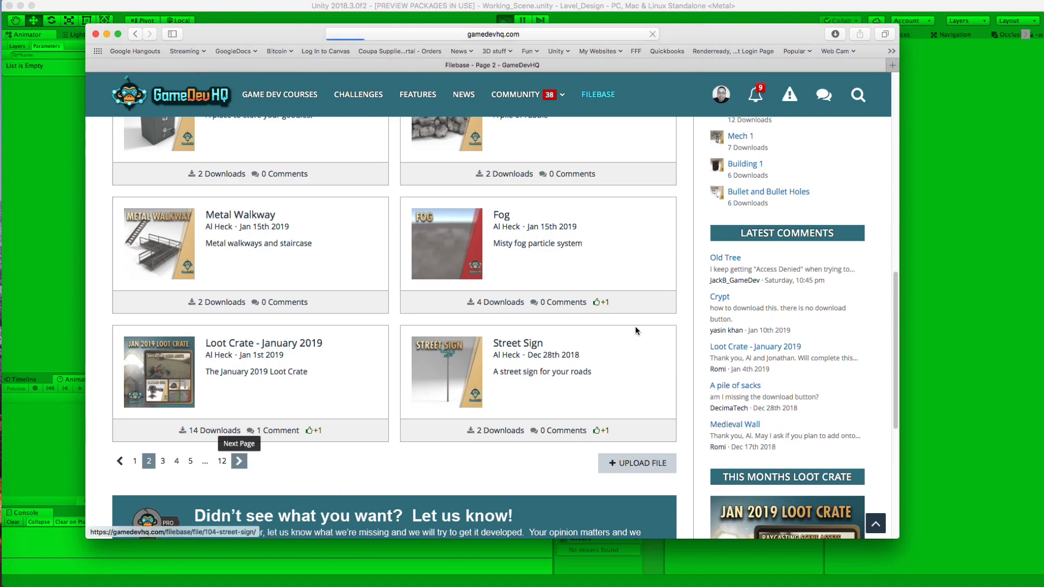
left_click(238, 460)
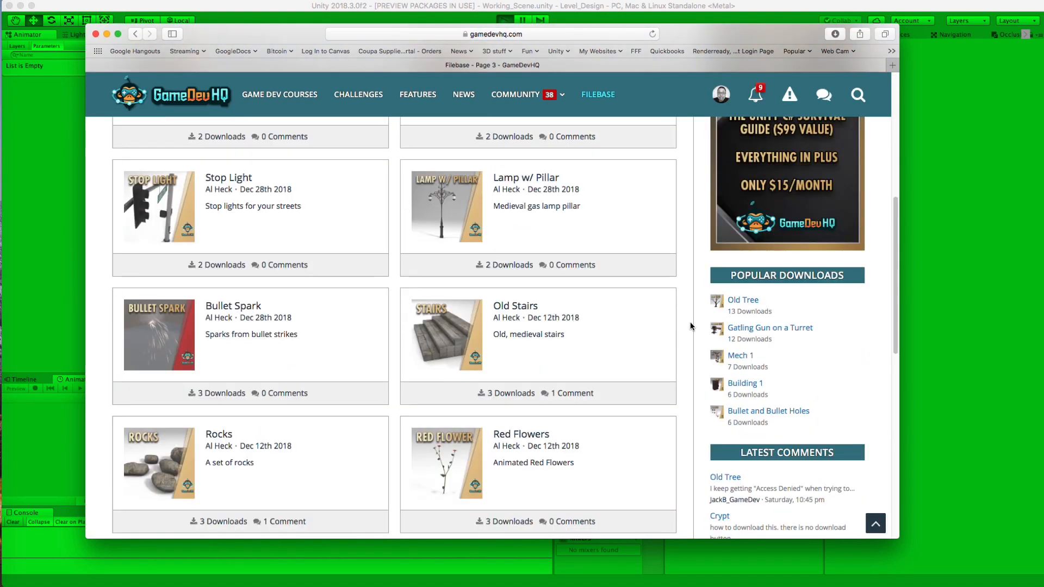
scroll("down", 3)
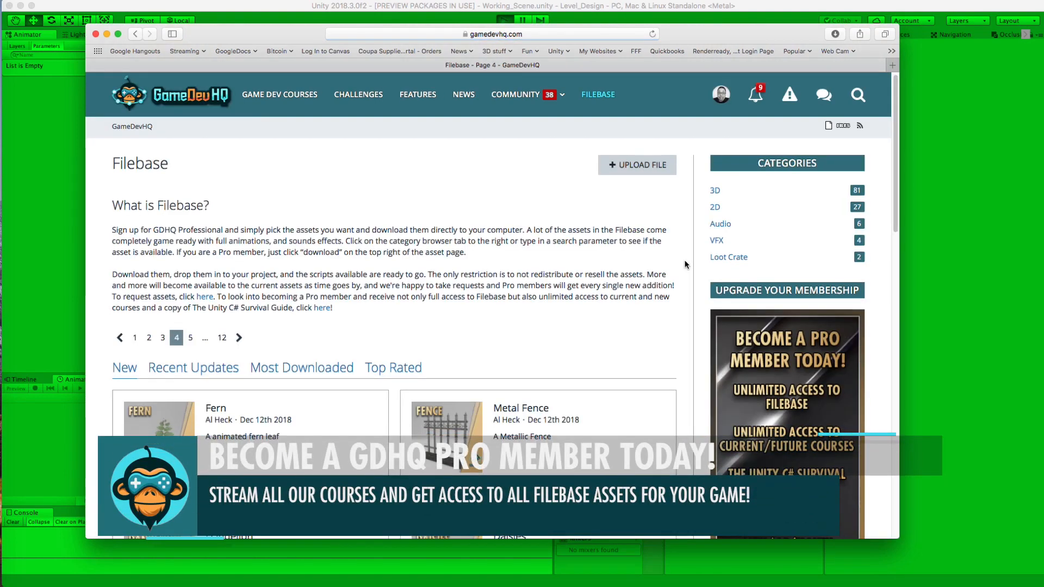
scroll("down", 3)
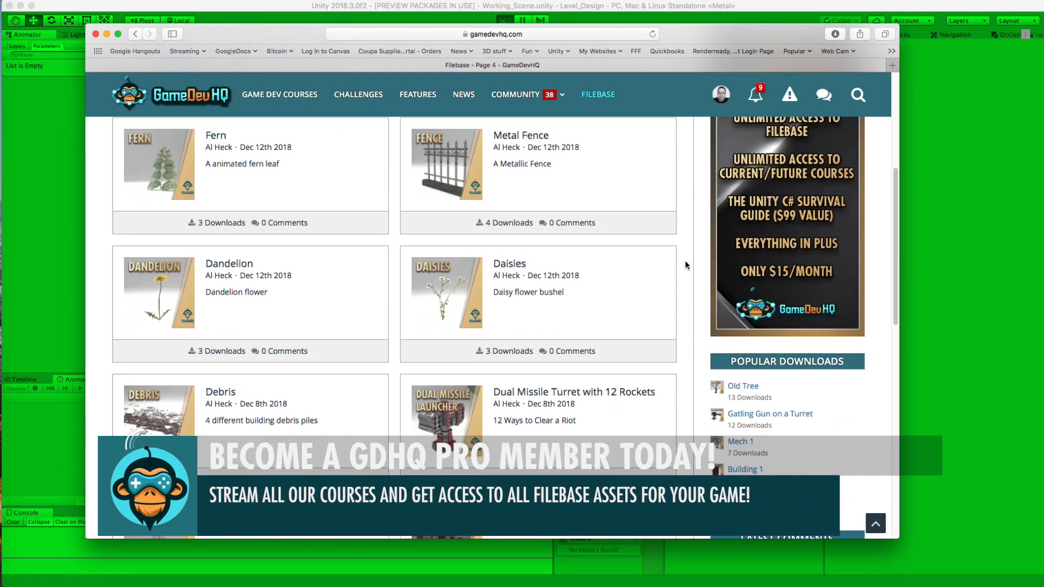
scroll("down", 3)
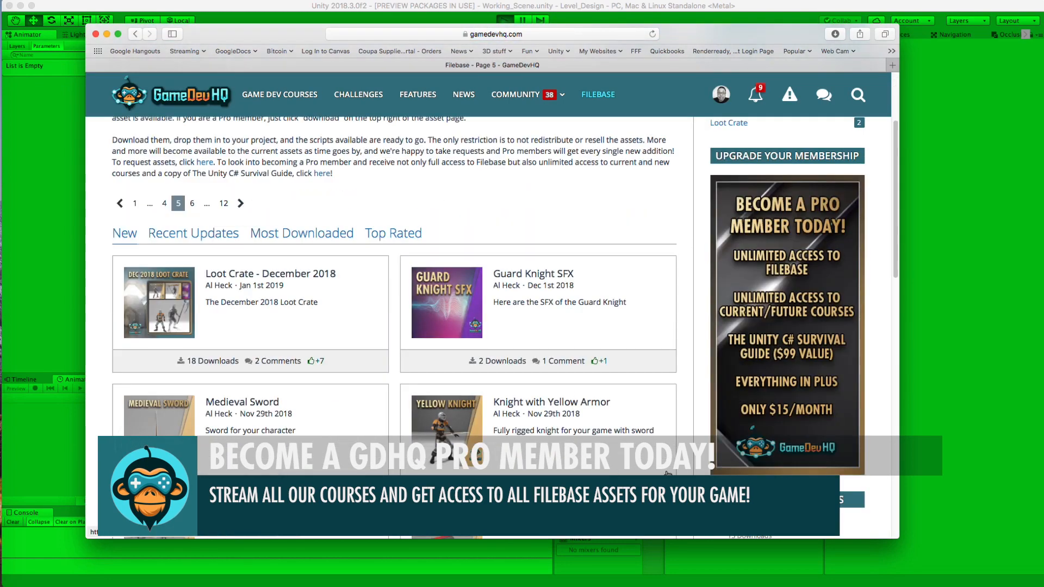
scroll("down", 3)
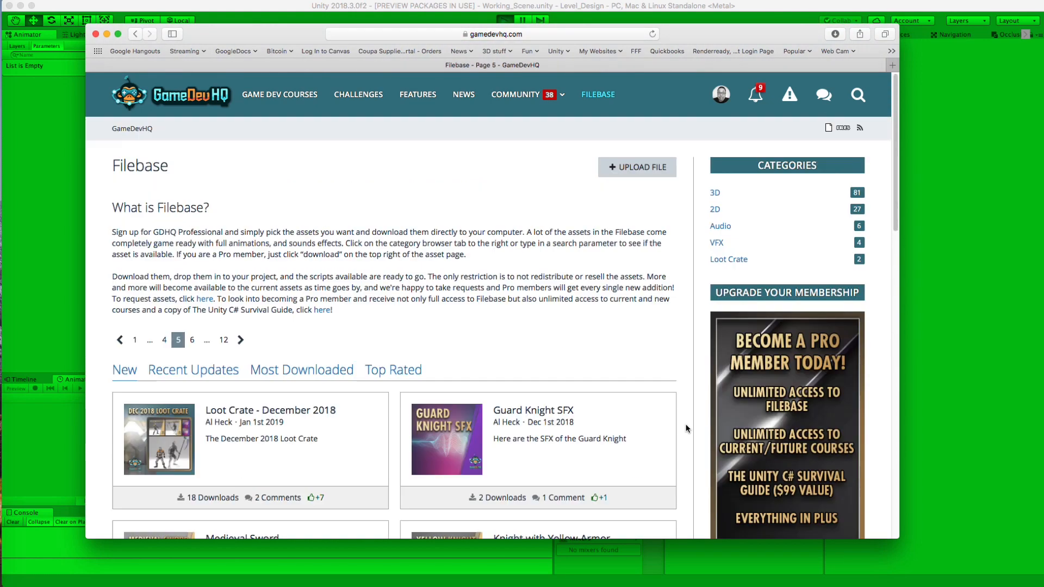
mouse_move(688, 431)
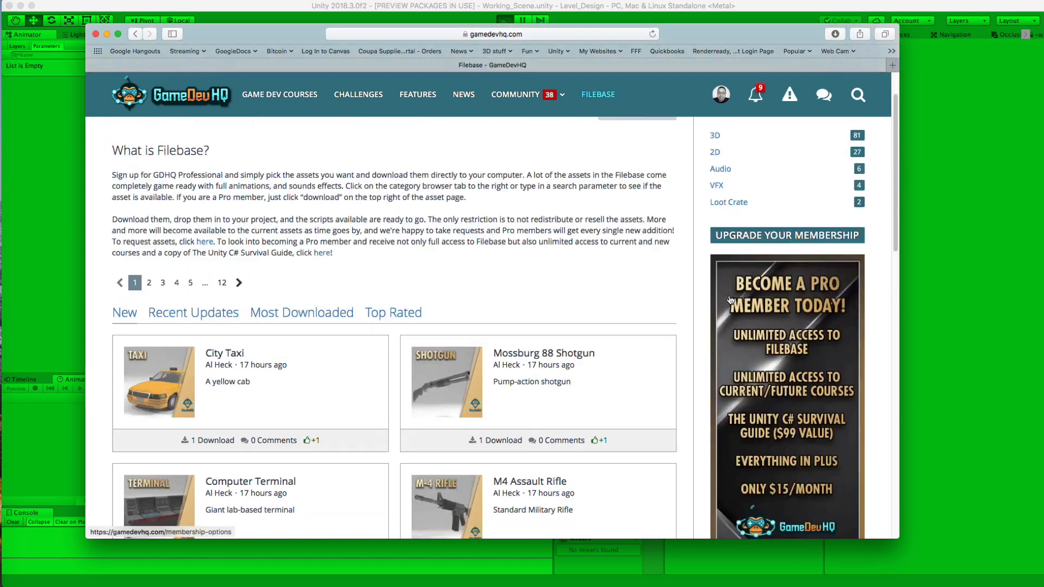
scroll("down", 3)
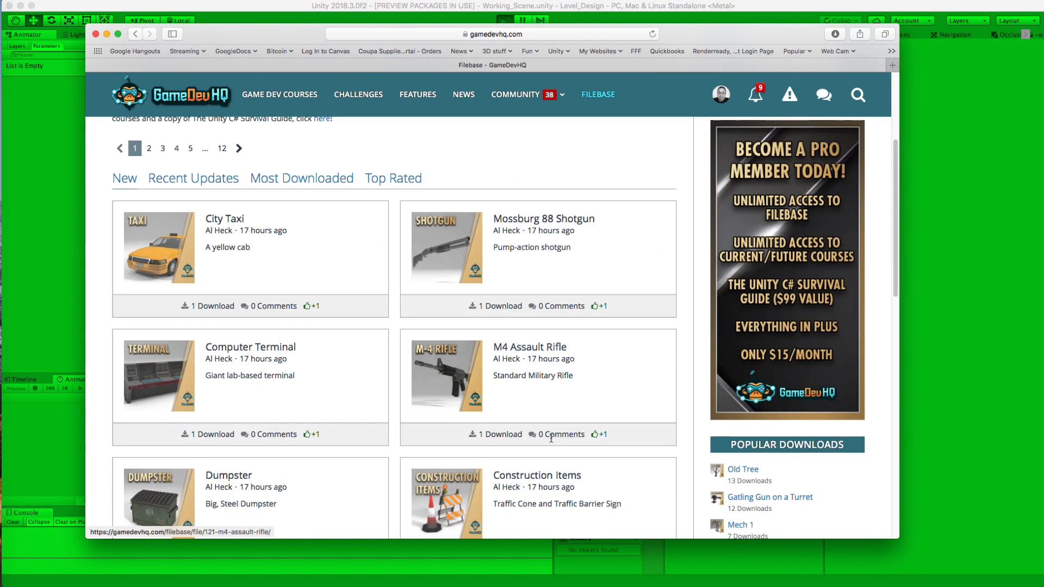
scroll("down", 3)
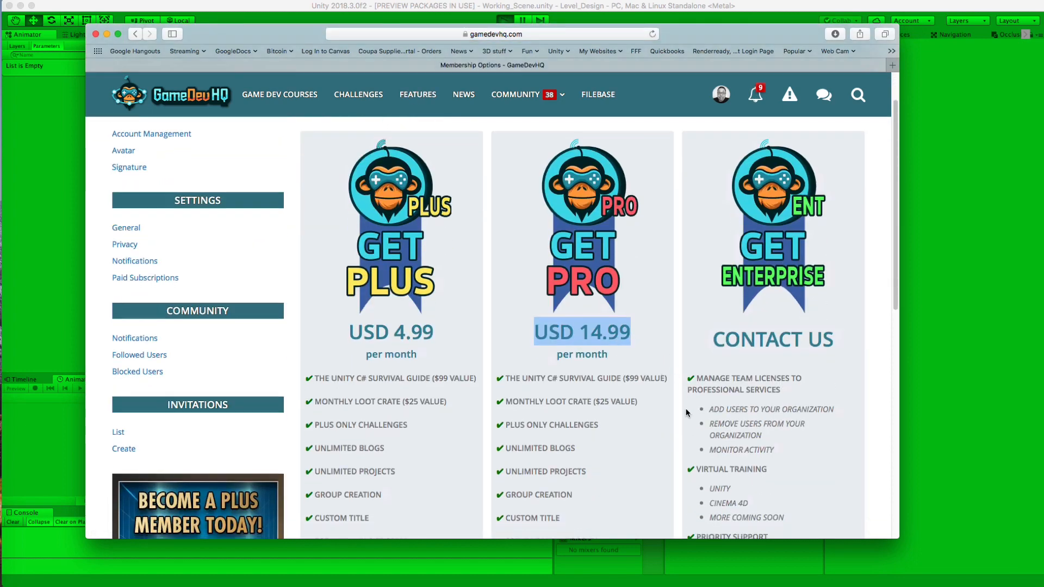
Open the GameDevHQ notifications list showing recent likes on uploaded files.
scroll("down", 3)
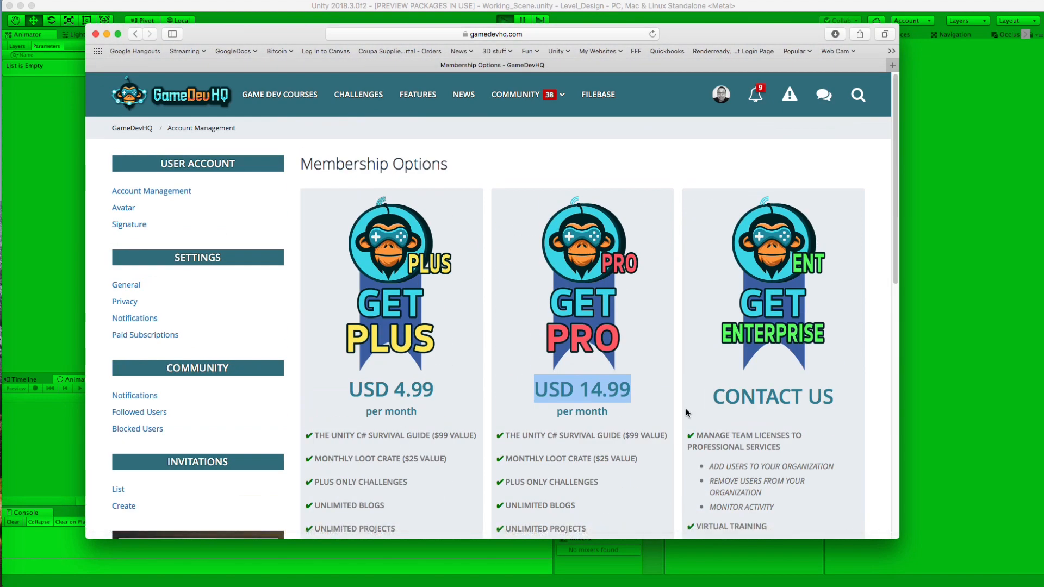
left_click(755, 94)
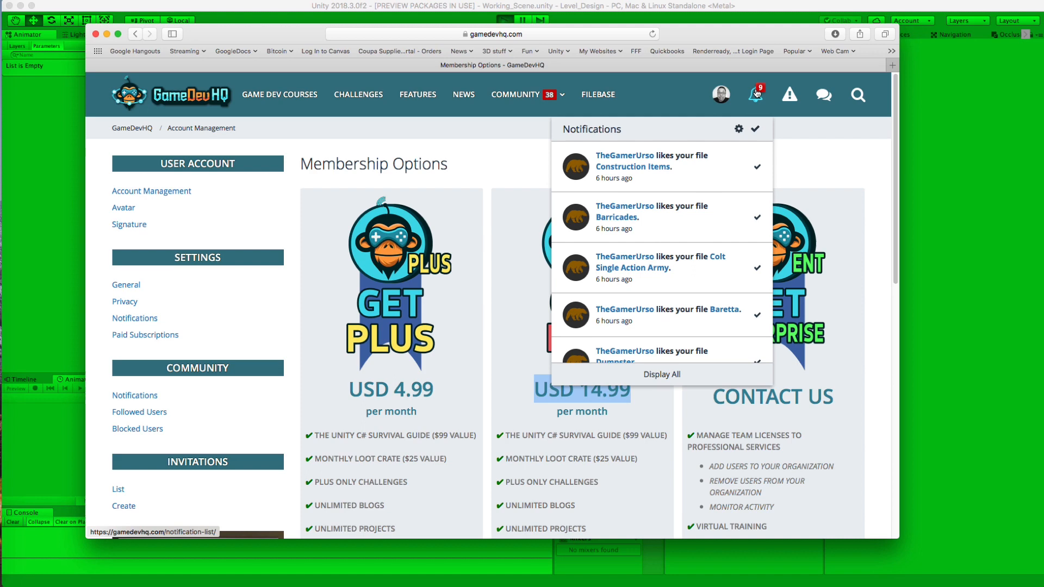